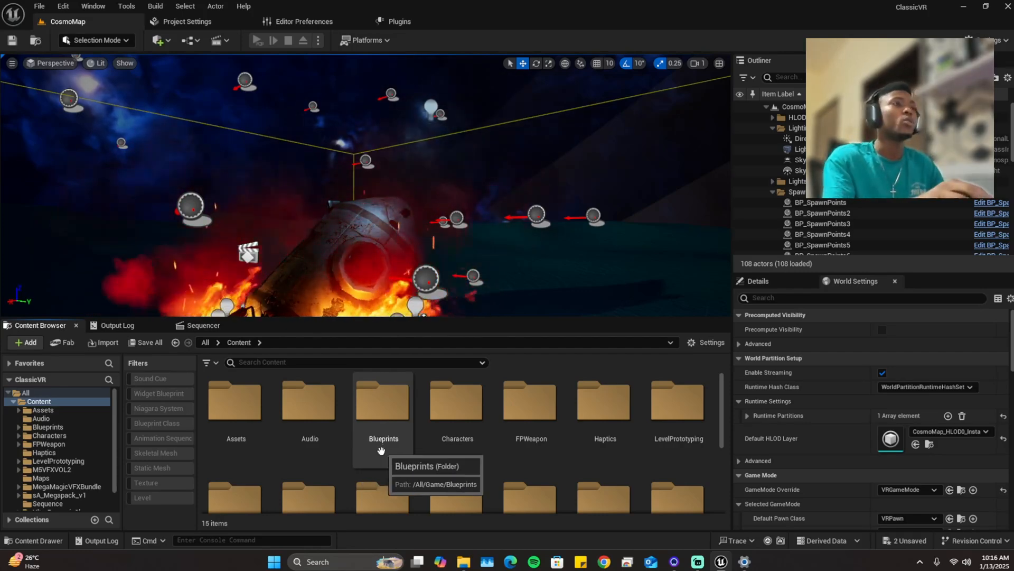
mouse_move(209, 111)
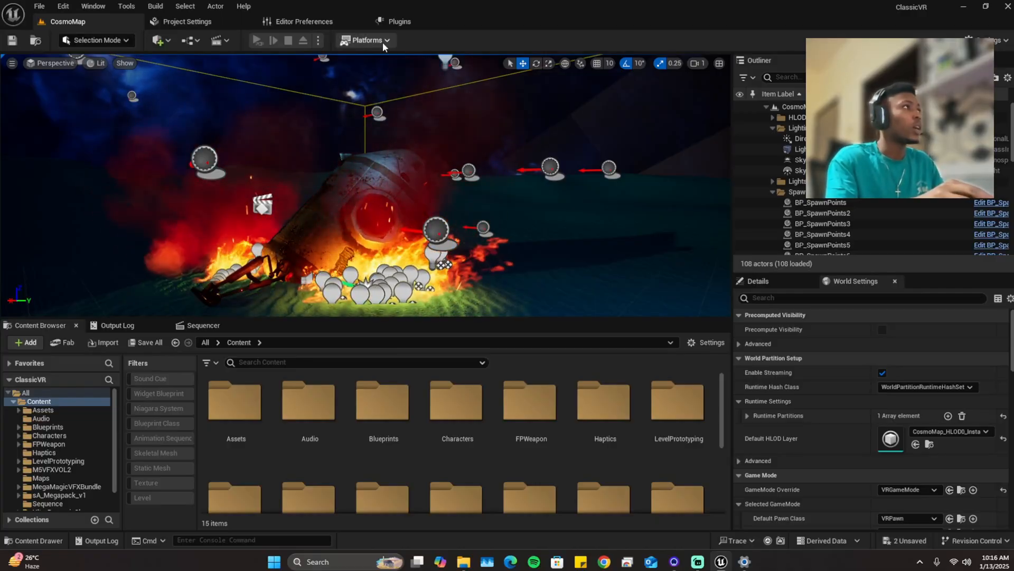
- Launch an Android (ASTC) package build of the ClassicVR project from the Platforms menu
click(365, 40)
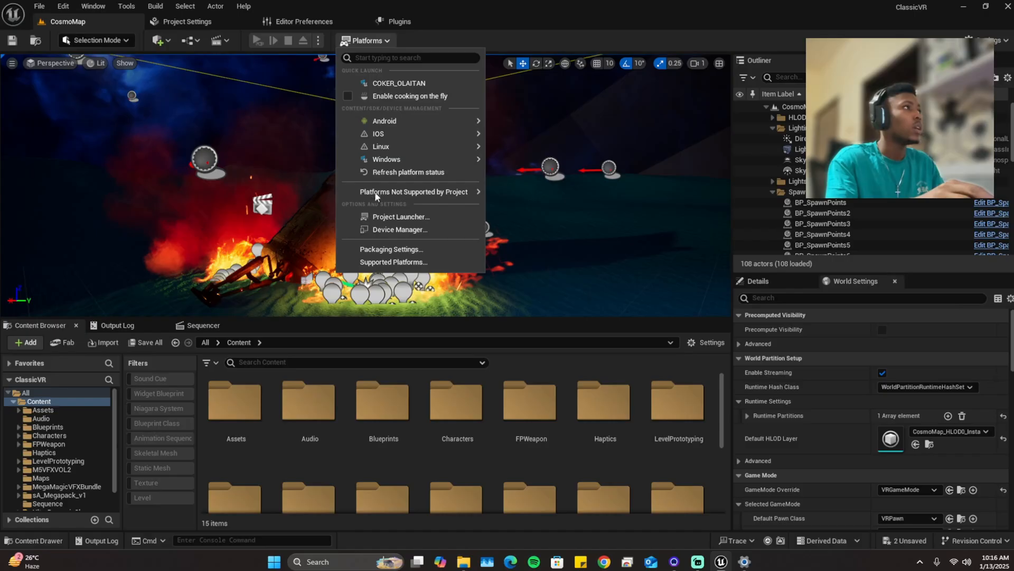
mouse_move(412, 120)
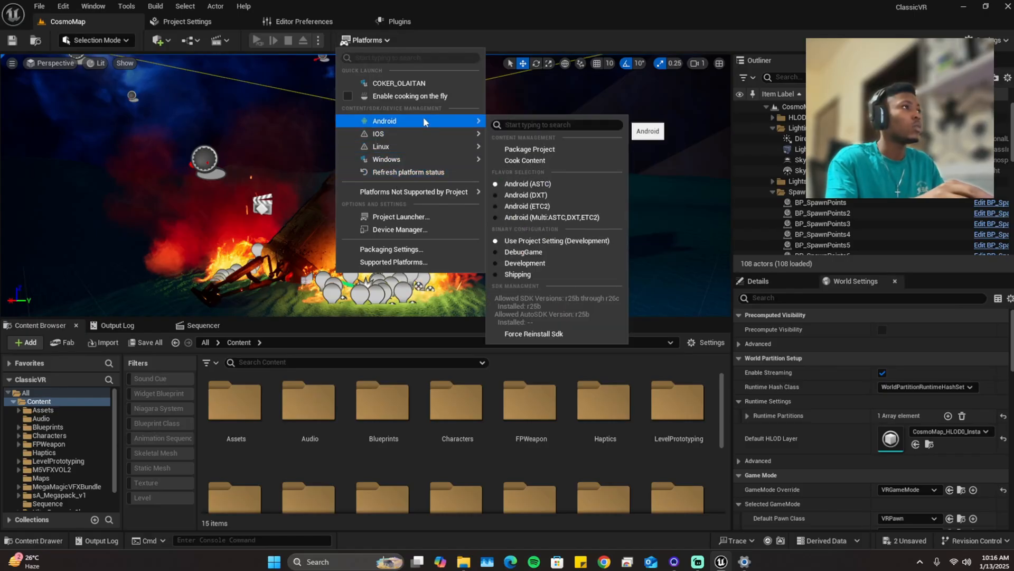
click(530, 149)
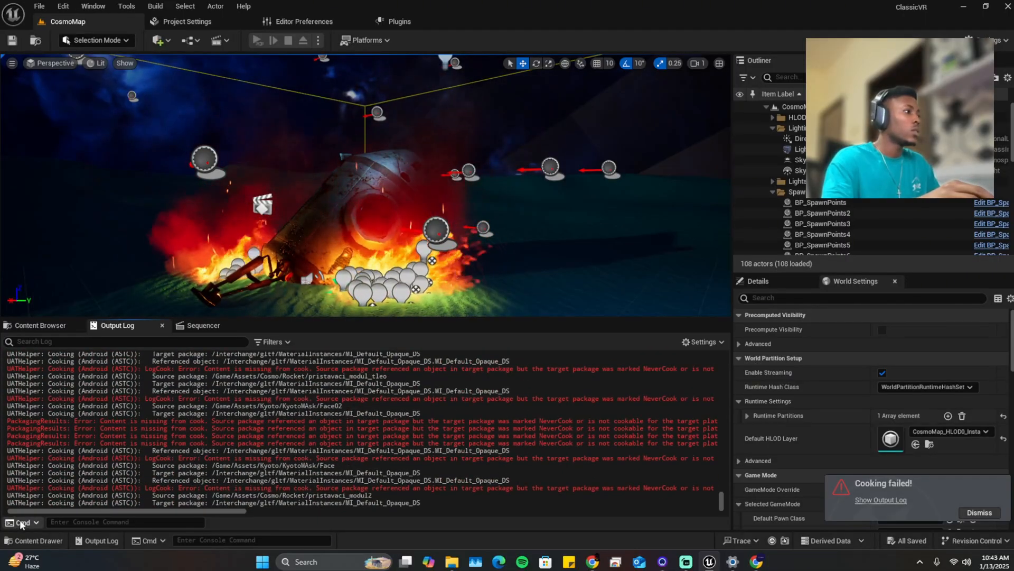
- Filter the Output Log to errors only across all categories, then return to the Content Browser
click(271, 343)
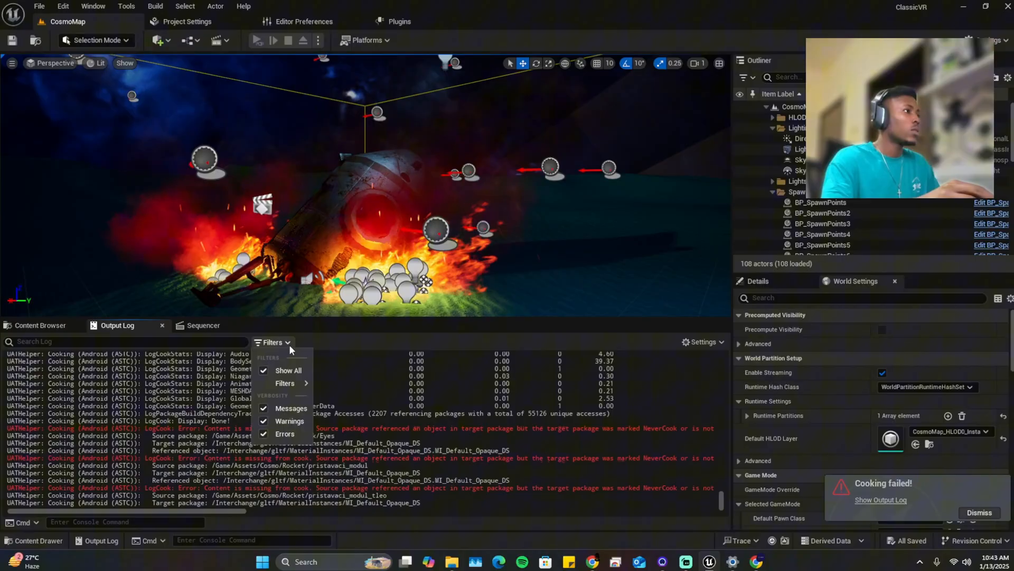
mouse_move(264, 408)
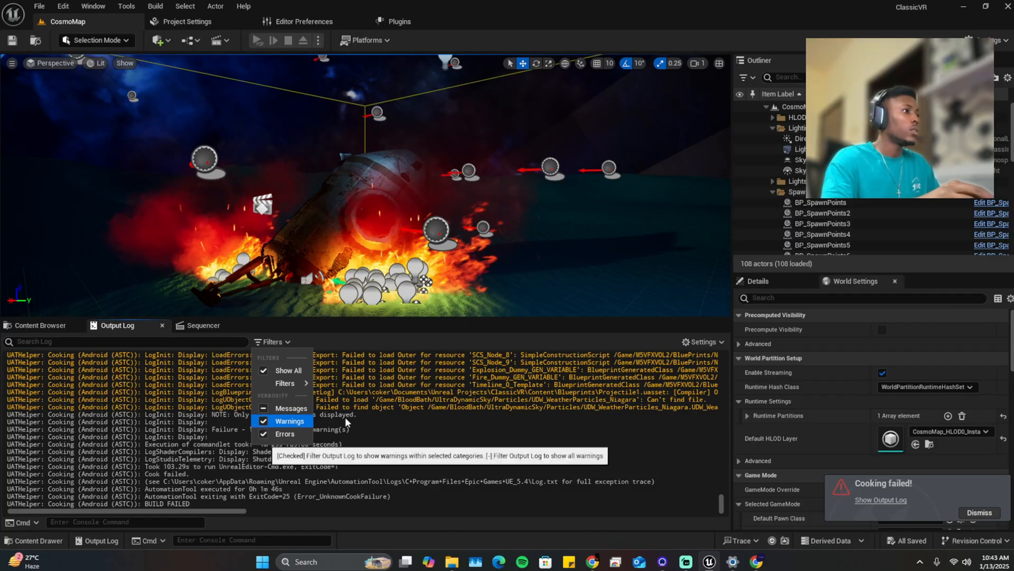
click(264, 421)
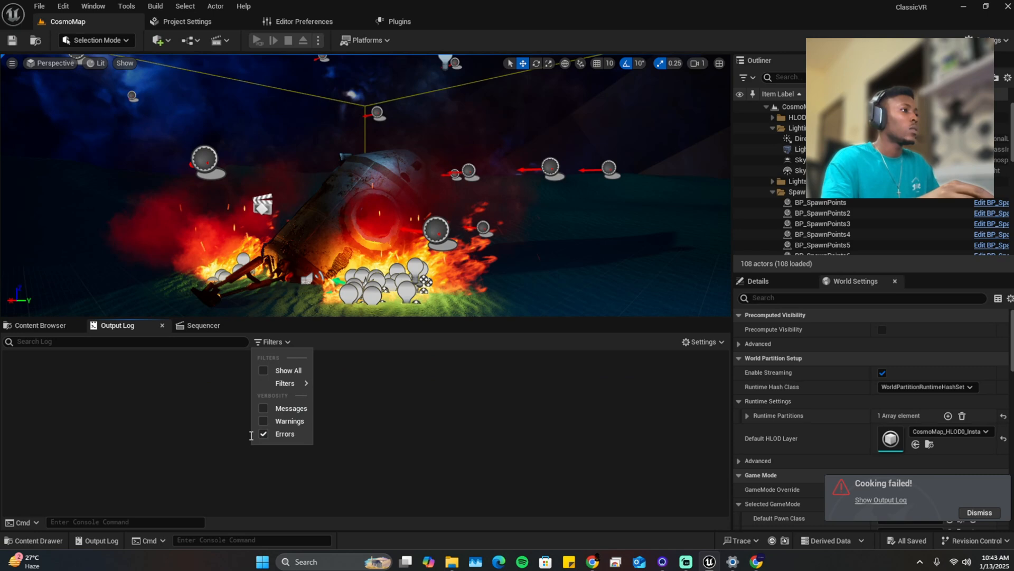
mouse_move(287, 371)
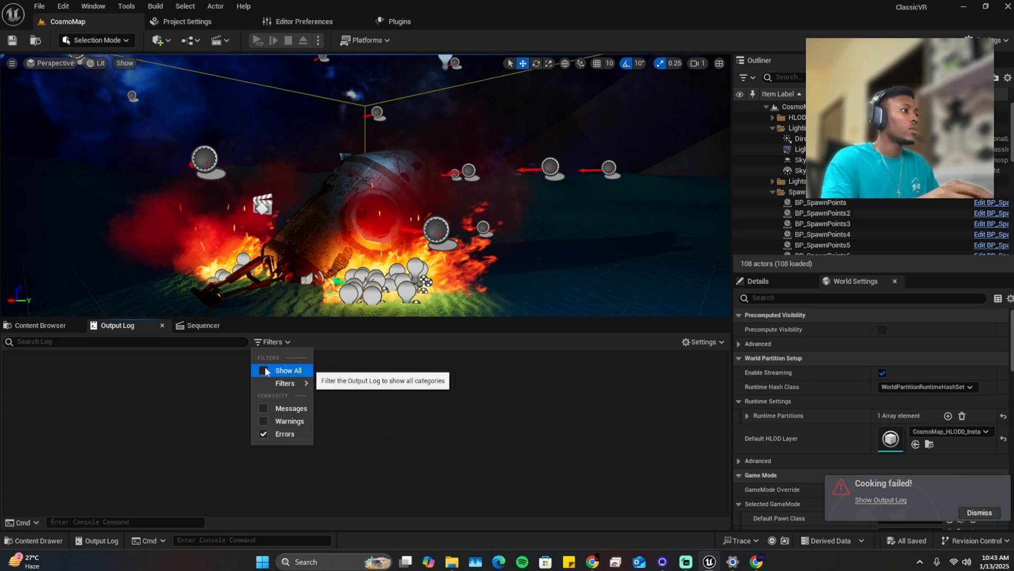
click(263, 370)
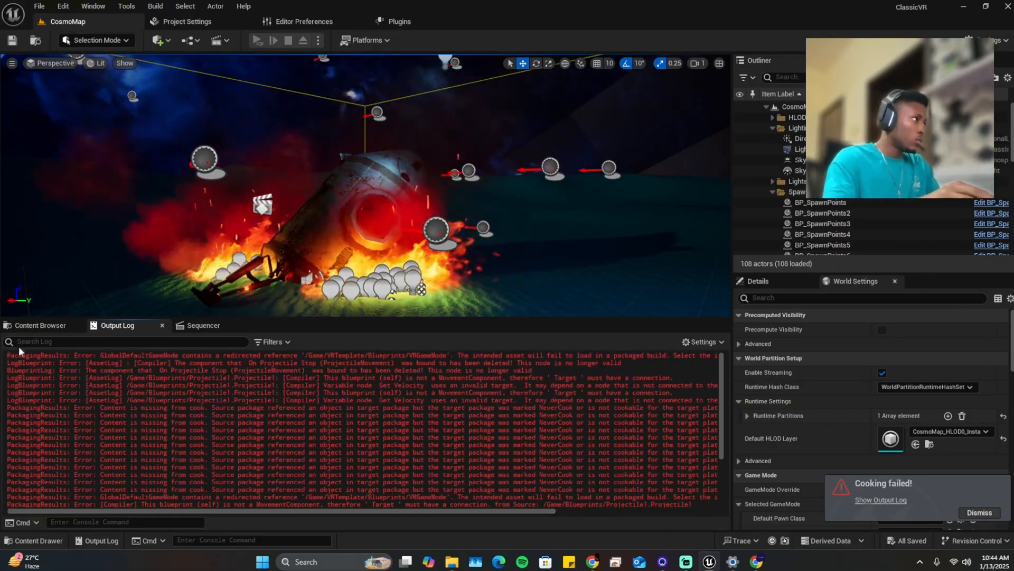
click(40, 325)
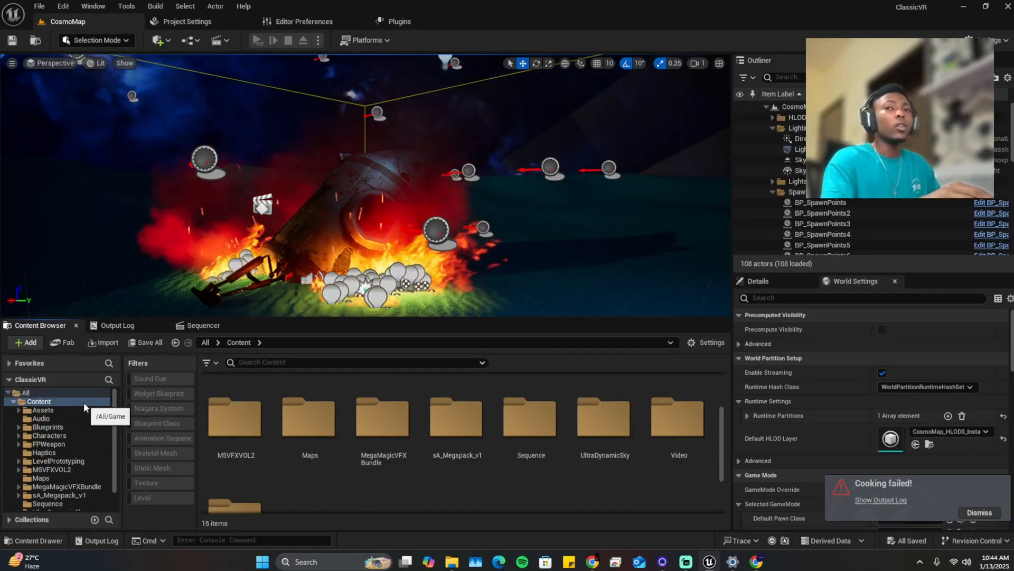
- Update redirector references across the Content folder, loading the 54 assets, and review the report
right_click(38, 402)
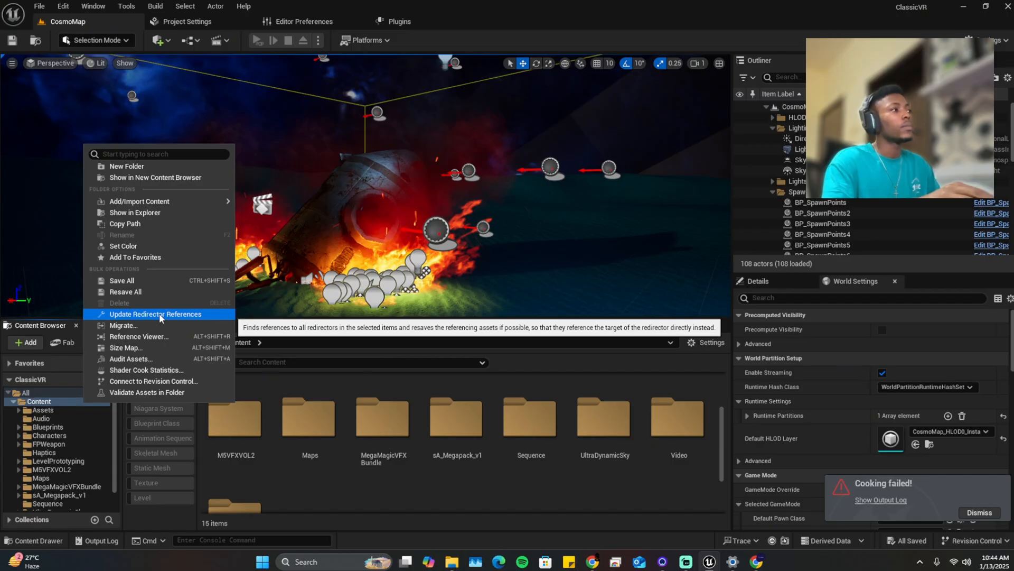
click(155, 314)
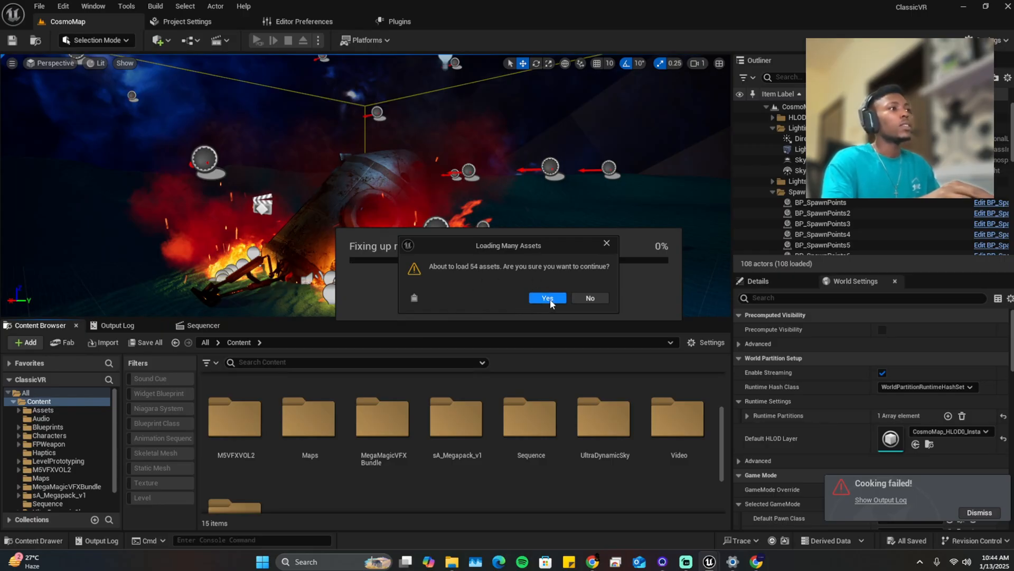
click(547, 298)
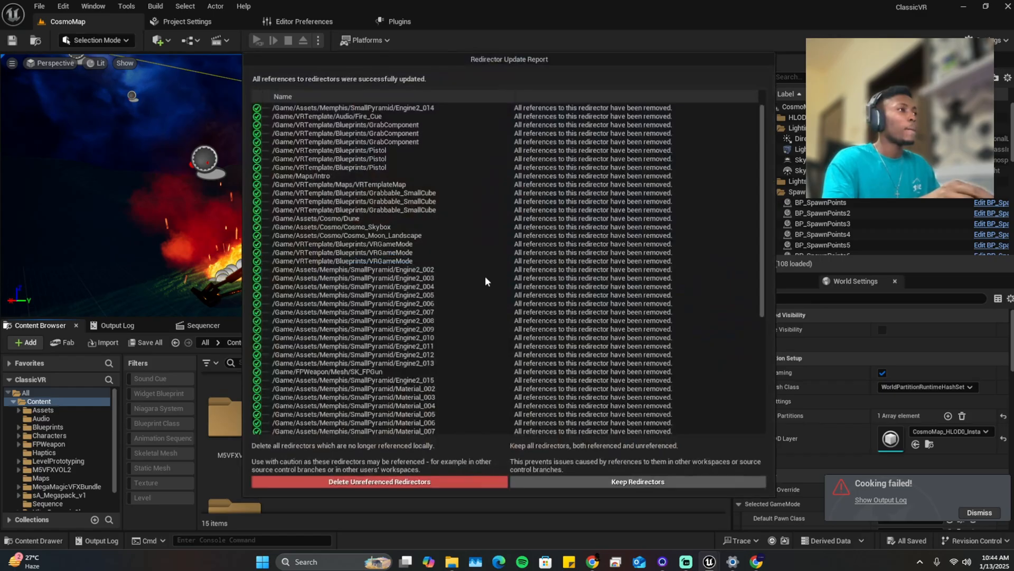
scroll(down, 3)
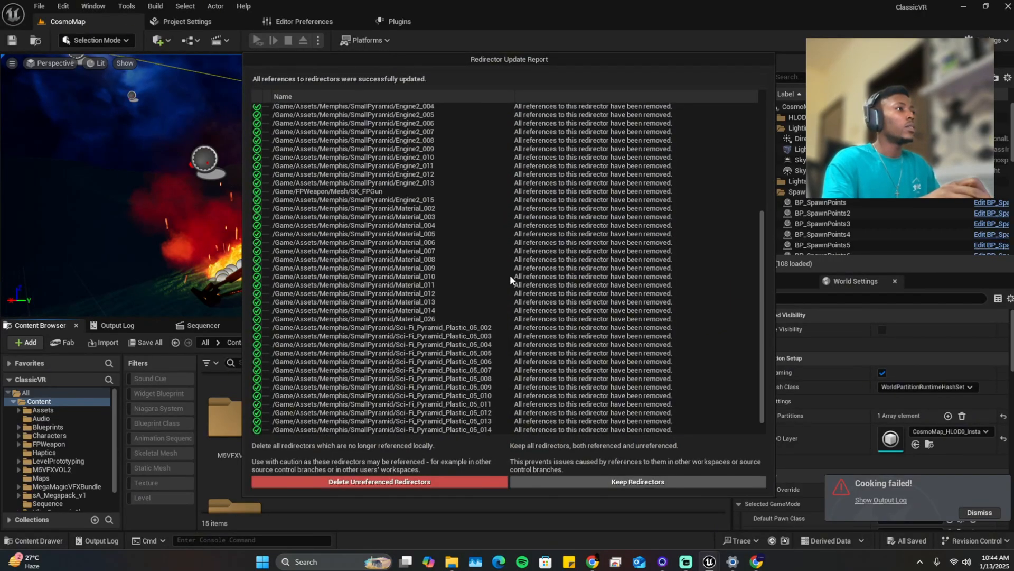
scroll(down, 3)
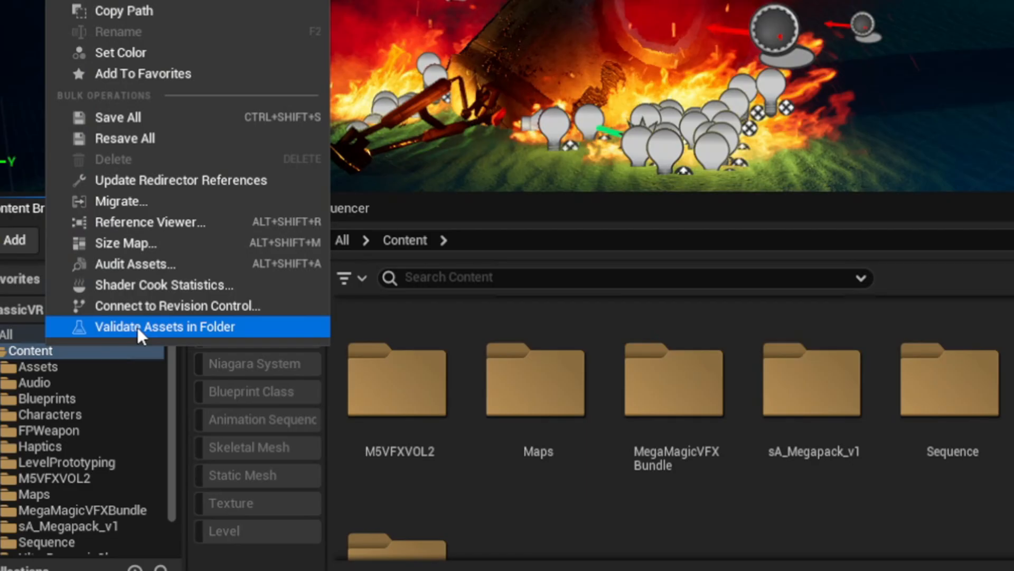
mouse_move(142, 335)
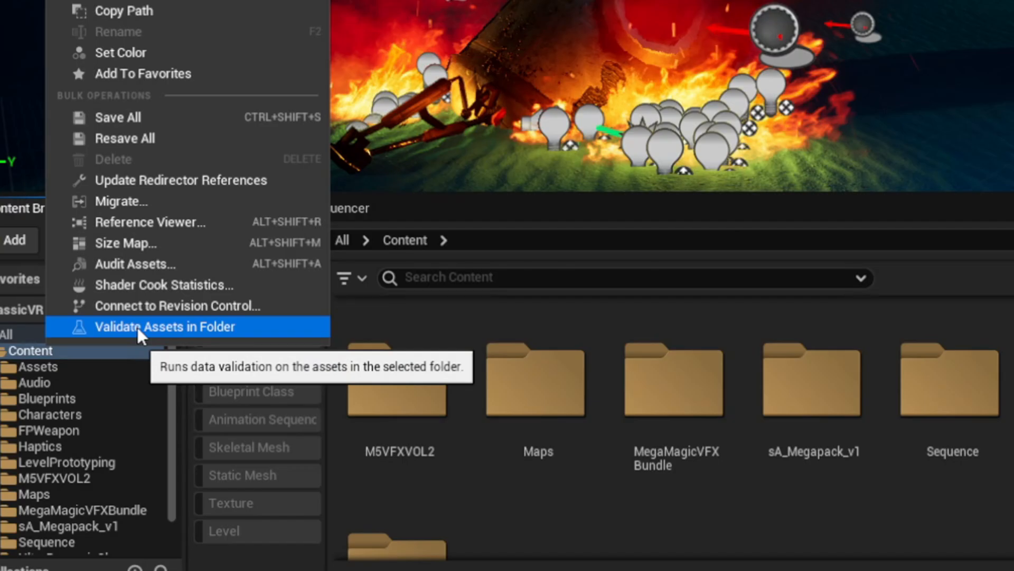
- Validate all assets in the Content folder and scan the Asset Check results
click(165, 325)
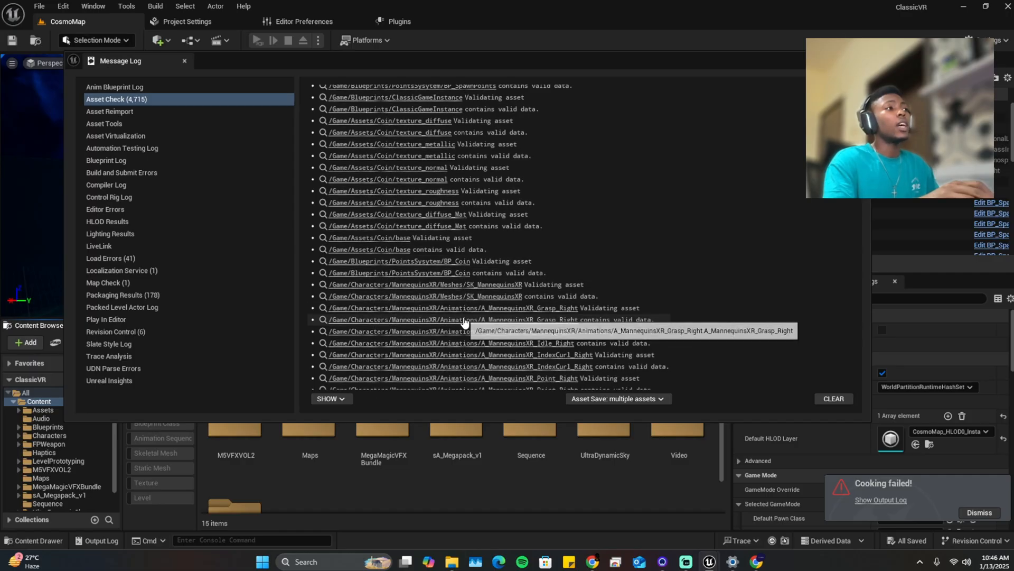
scroll(down, 3)
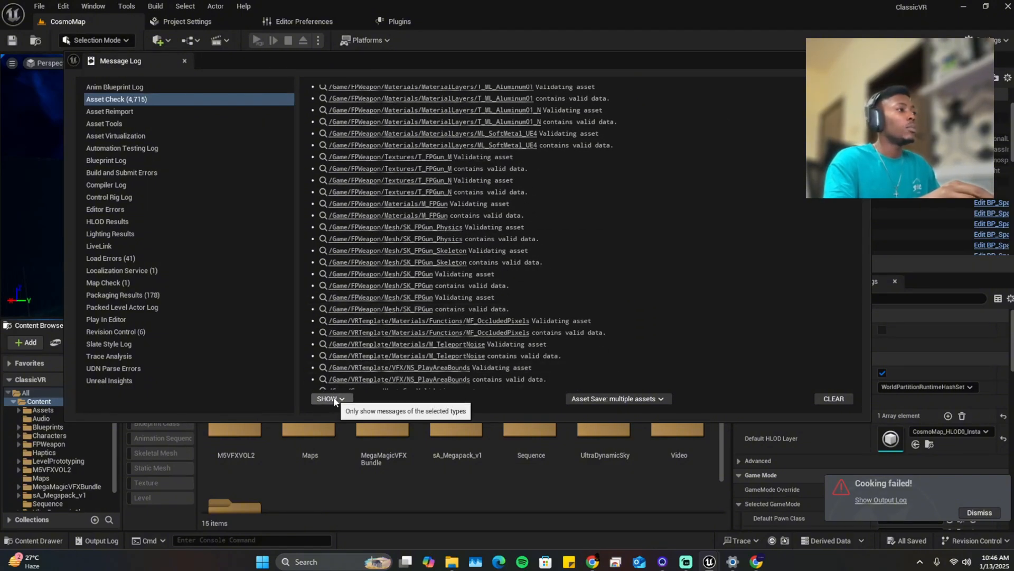
- Show the Message Log's severity filter options for the Asset Check results
click(326, 398)
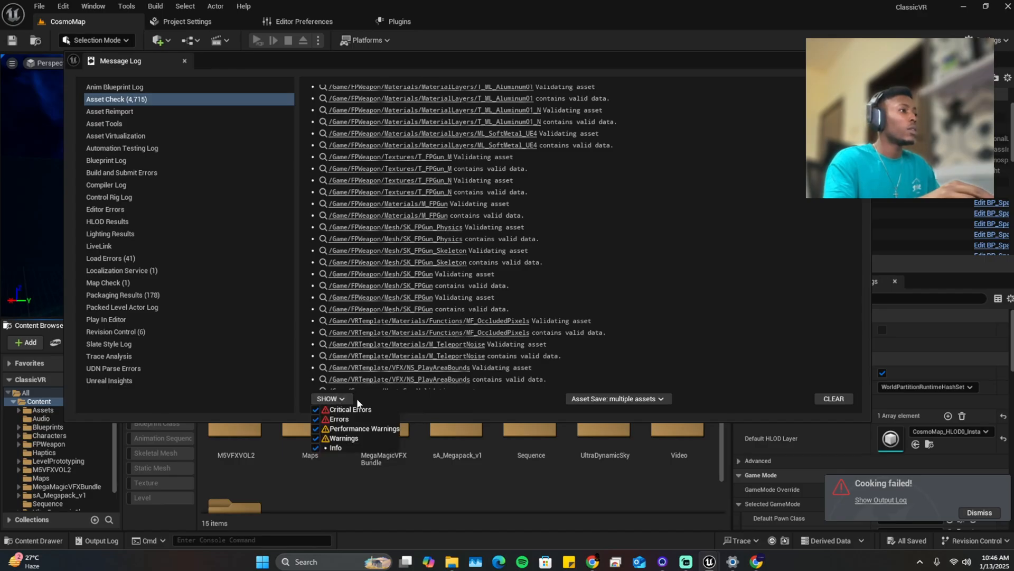
mouse_move(315, 457)
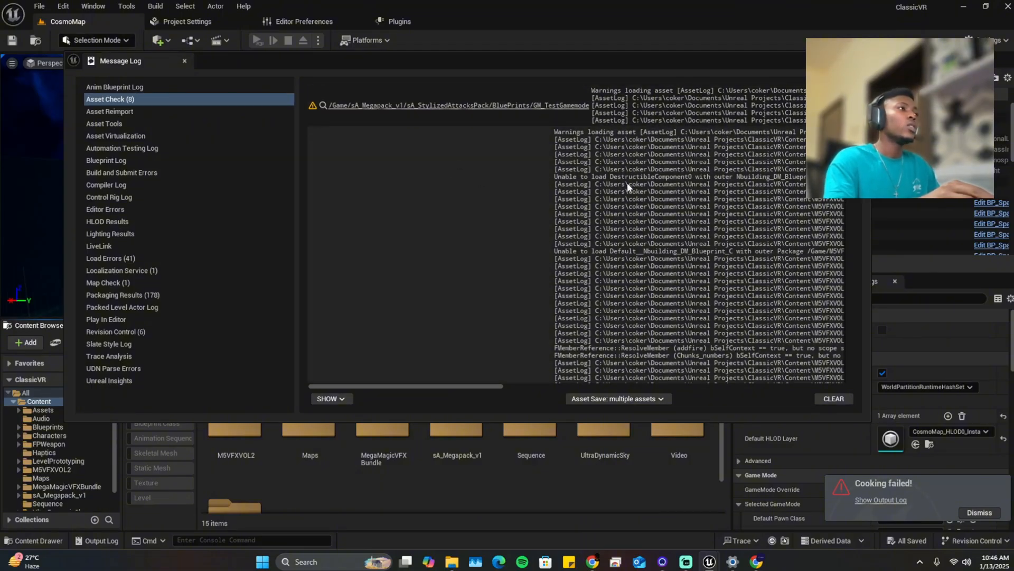
mouse_move(529, 186)
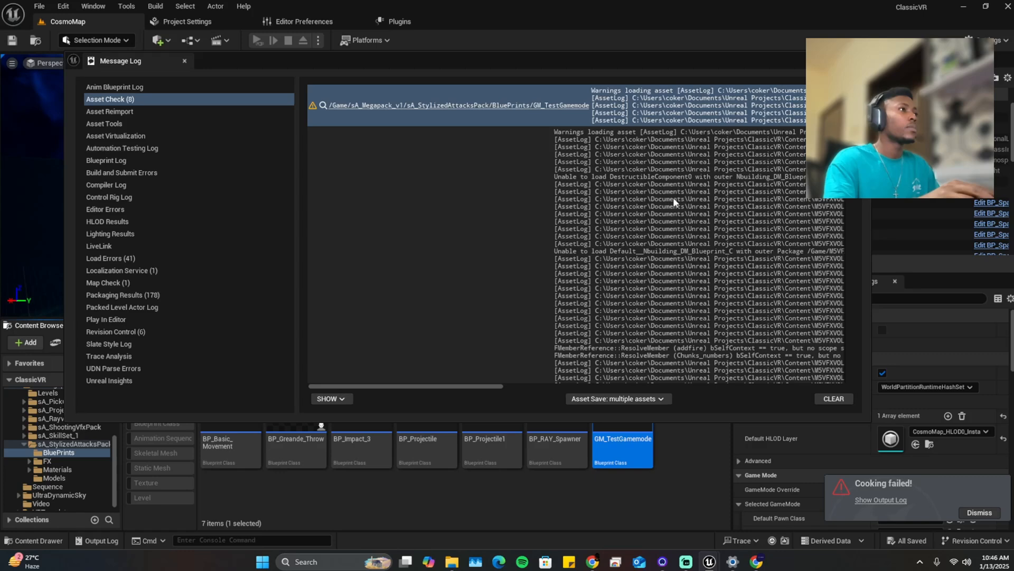
- Inspect GM_TestGamemode and rerun the redirector update, confirming all references updated
double_click(622, 445)
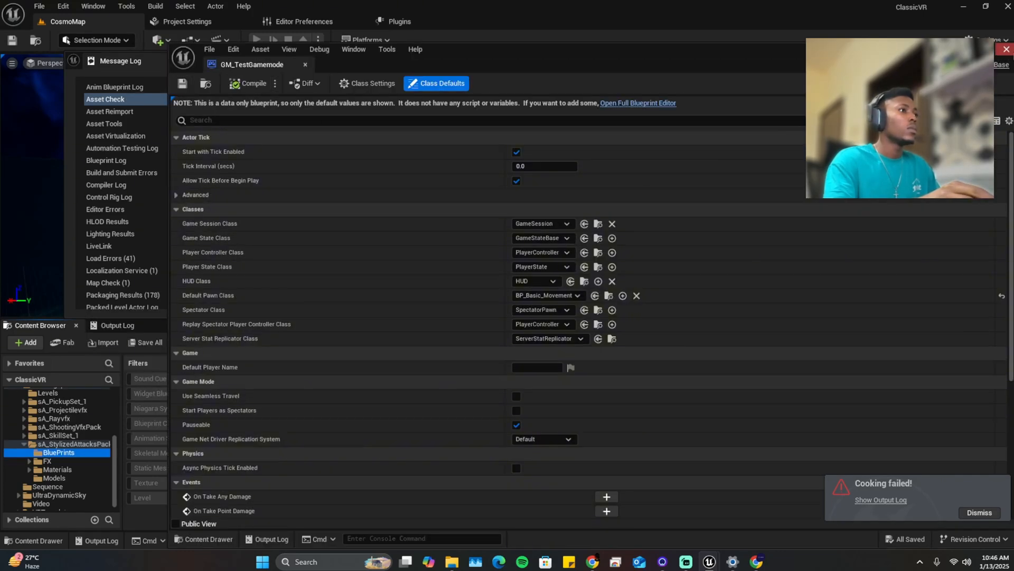
right_click(220, 423)
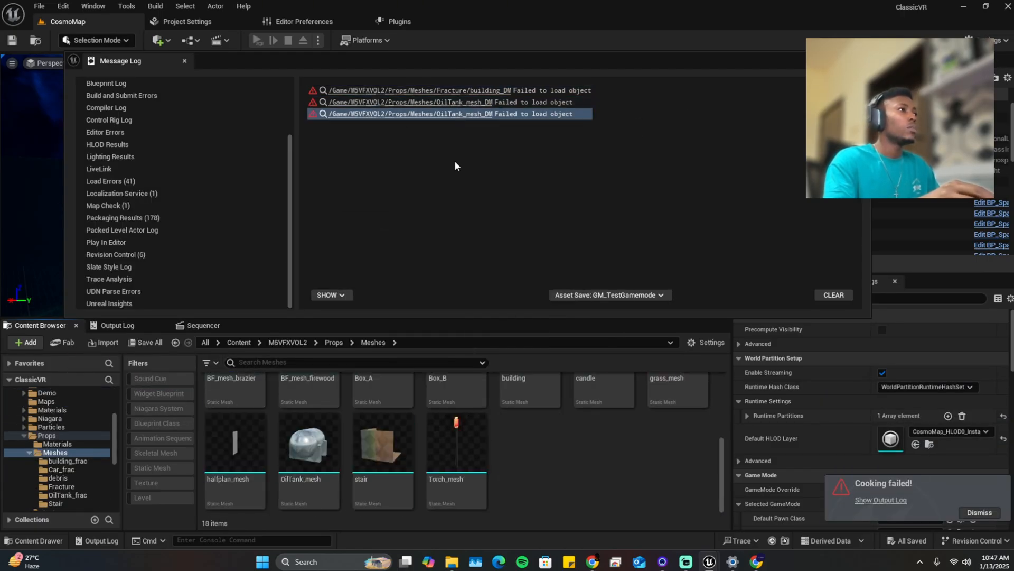
click(59, 452)
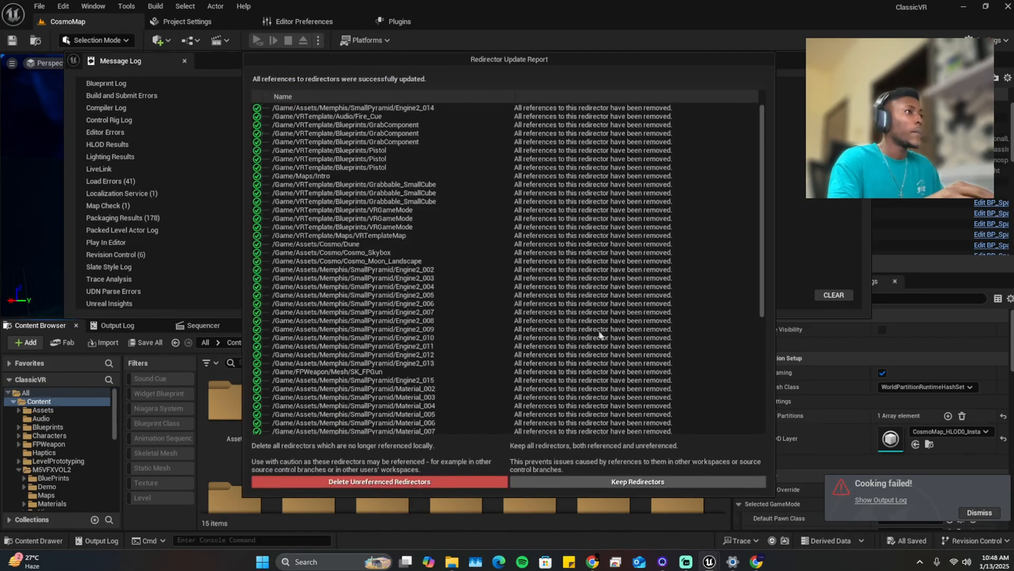
- Dismiss the Redirector Update Report and close the Message Log
click(380, 482)
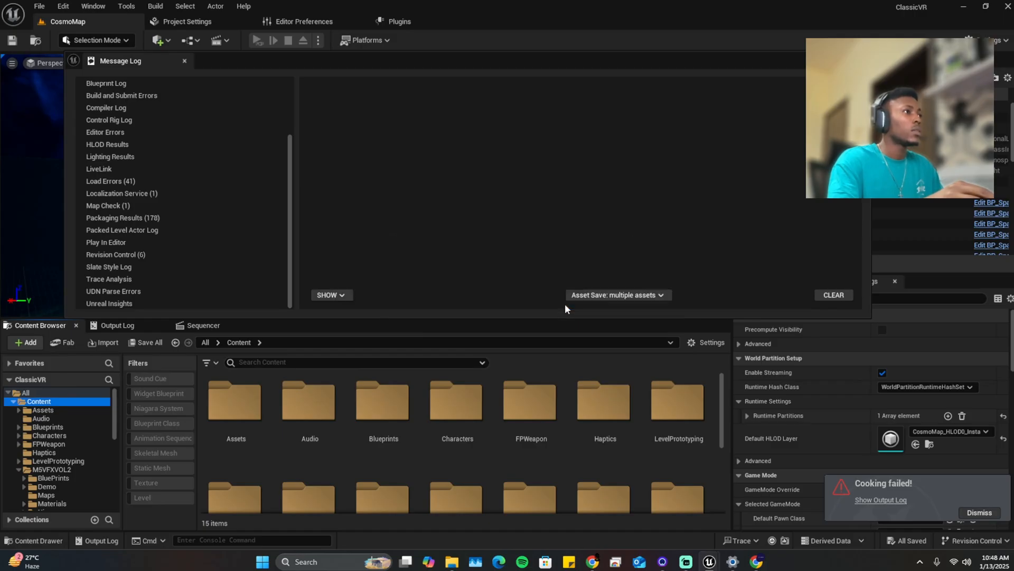
mouse_move(608, 286)
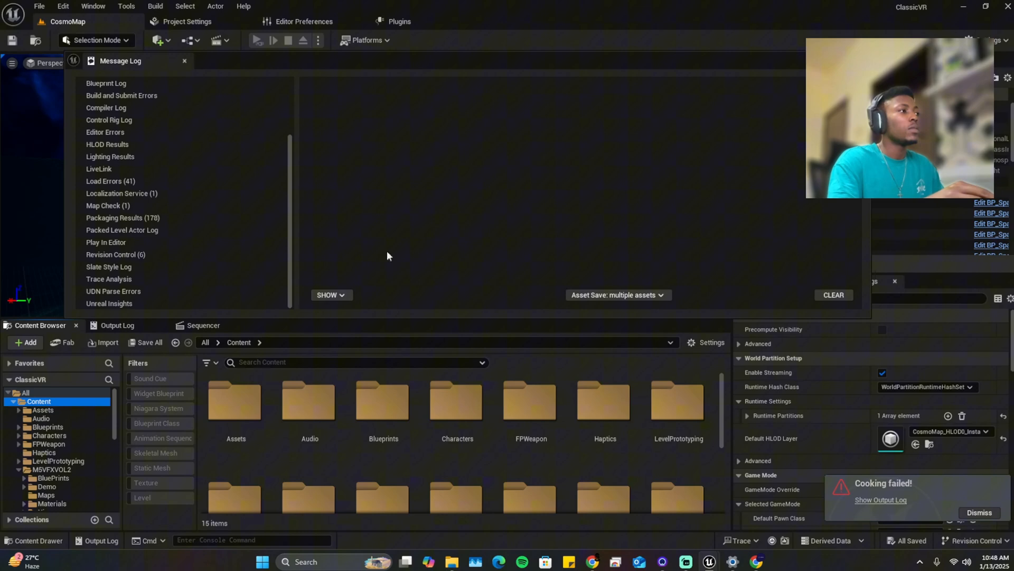
click(184, 61)
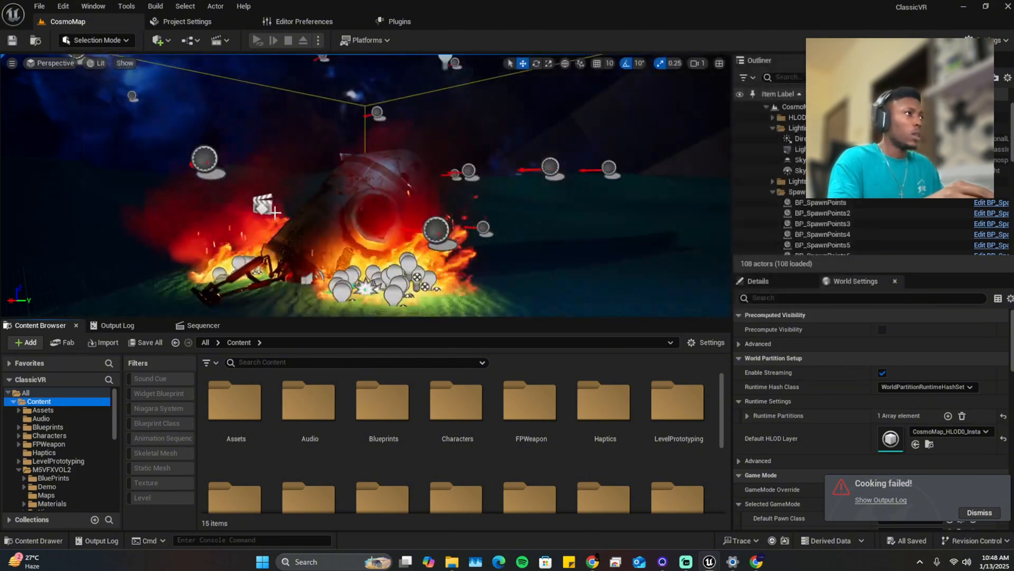
- In Packaging Settings leave 'Exclude editor content' off and enable 'Cook only maps'
click(366, 40)
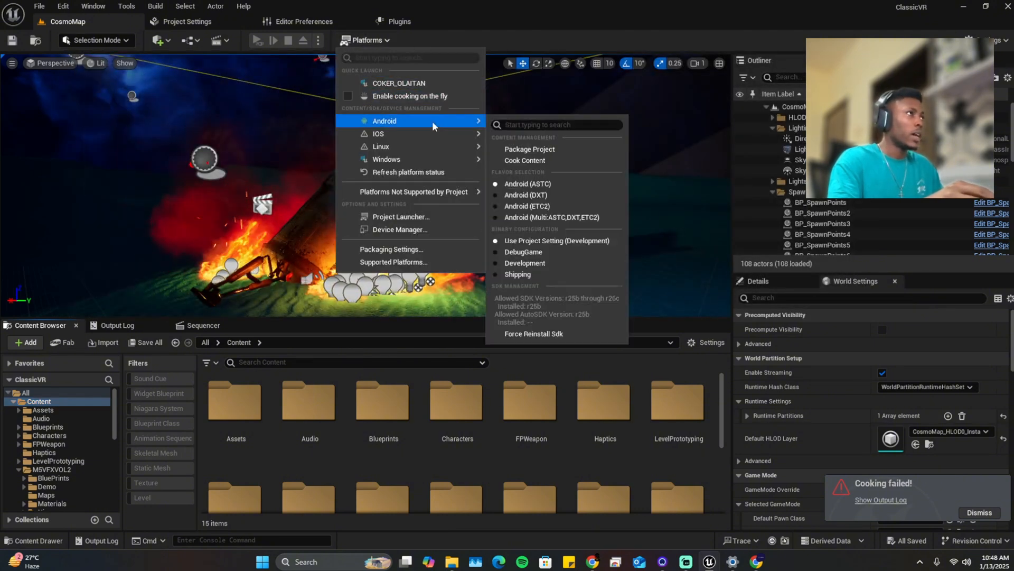
mouse_move(524, 161)
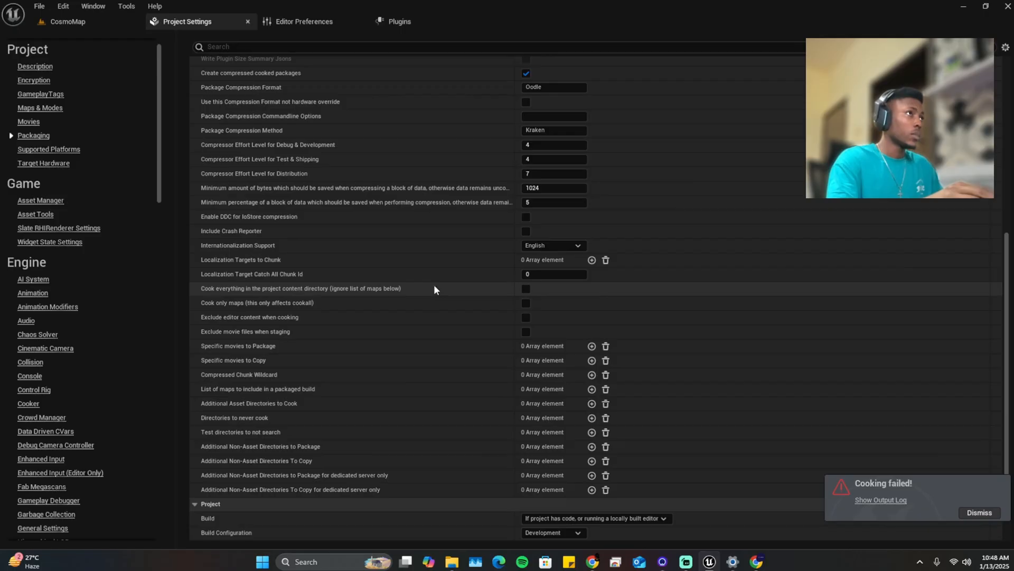
mouse_move(300, 299)
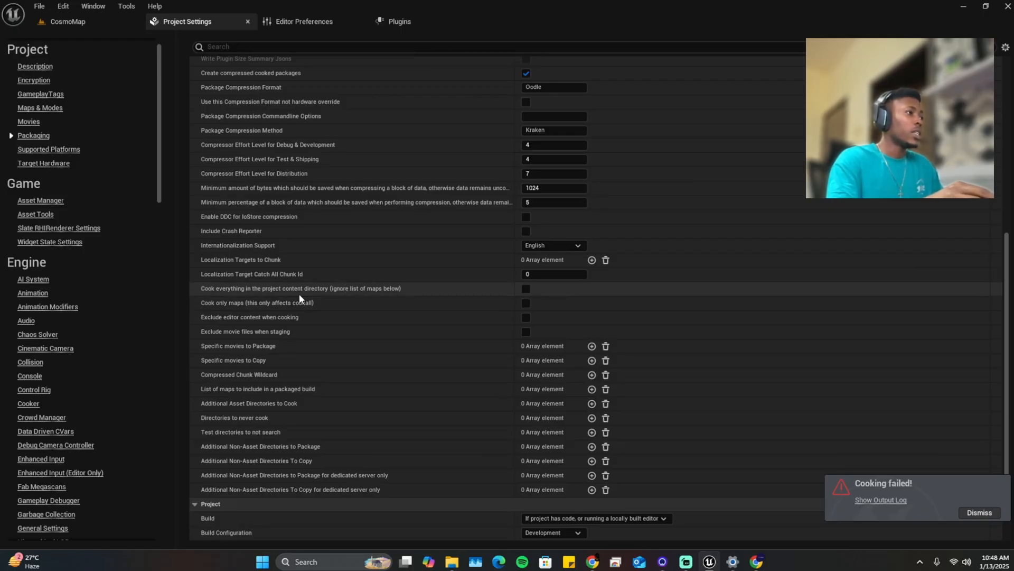
mouse_move(279, 317)
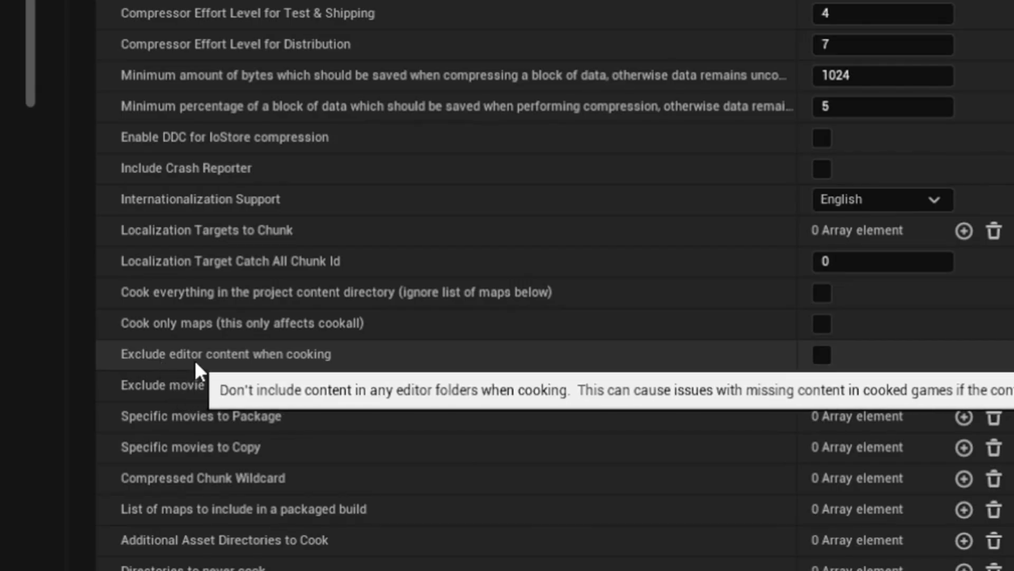
mouse_move(406, 364)
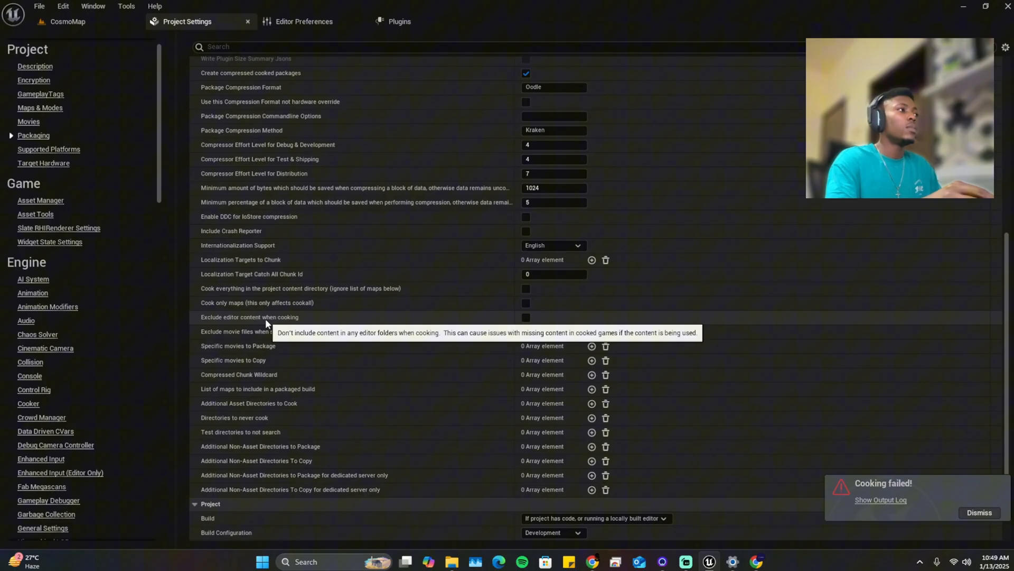
mouse_move(272, 328)
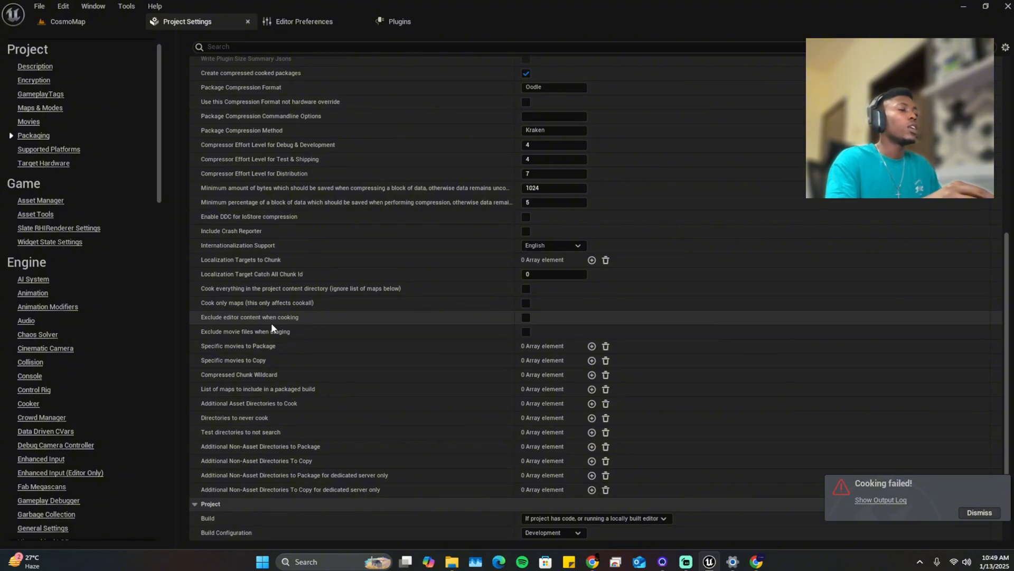
mouse_move(247, 329)
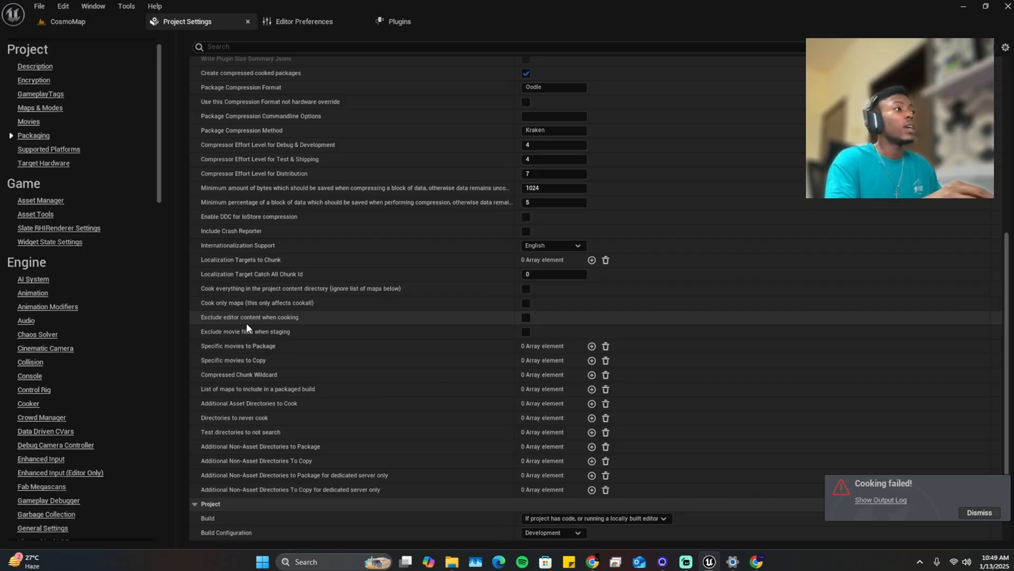
mouse_move(319, 325)
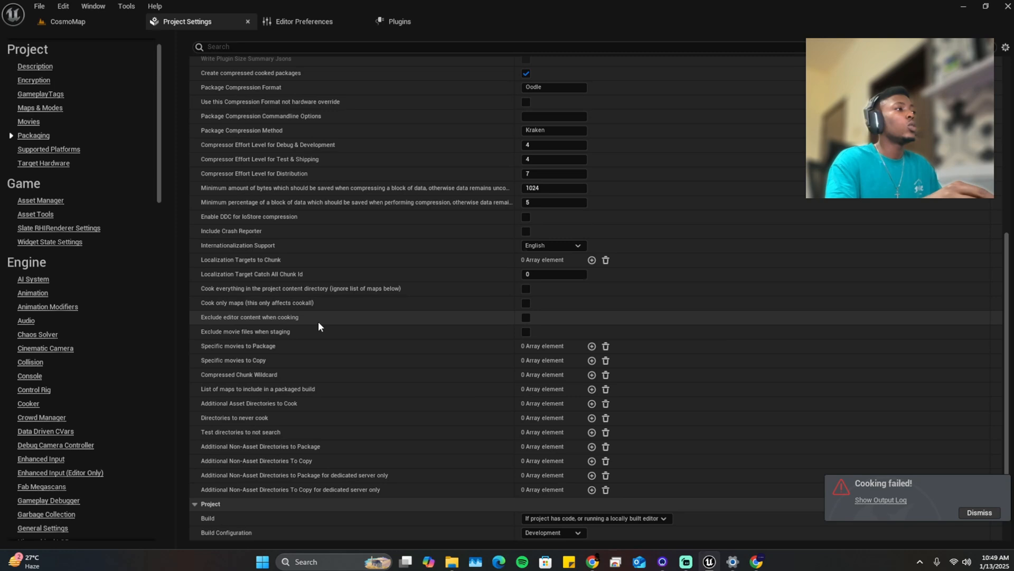
mouse_move(526, 324)
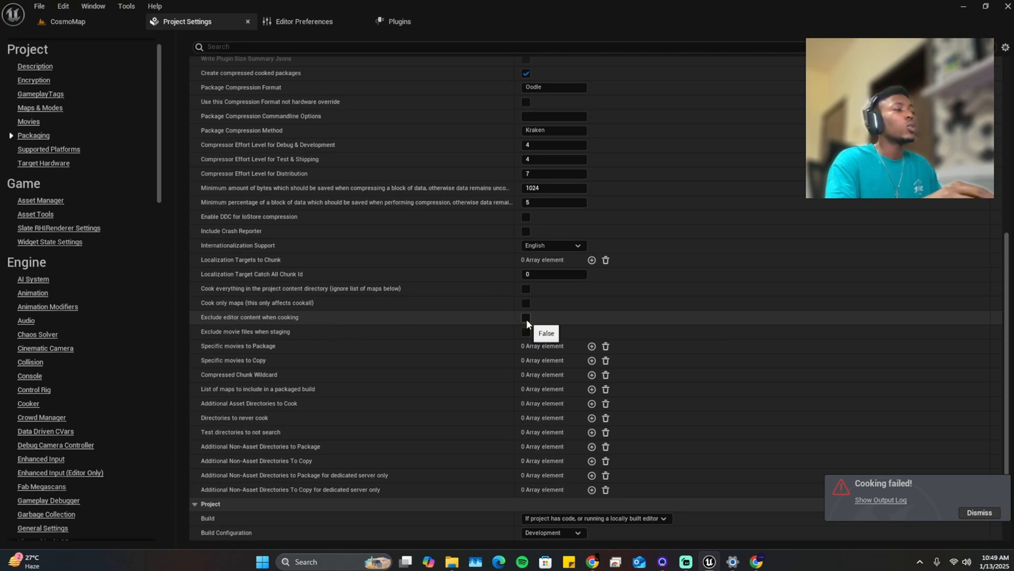
click(527, 318)
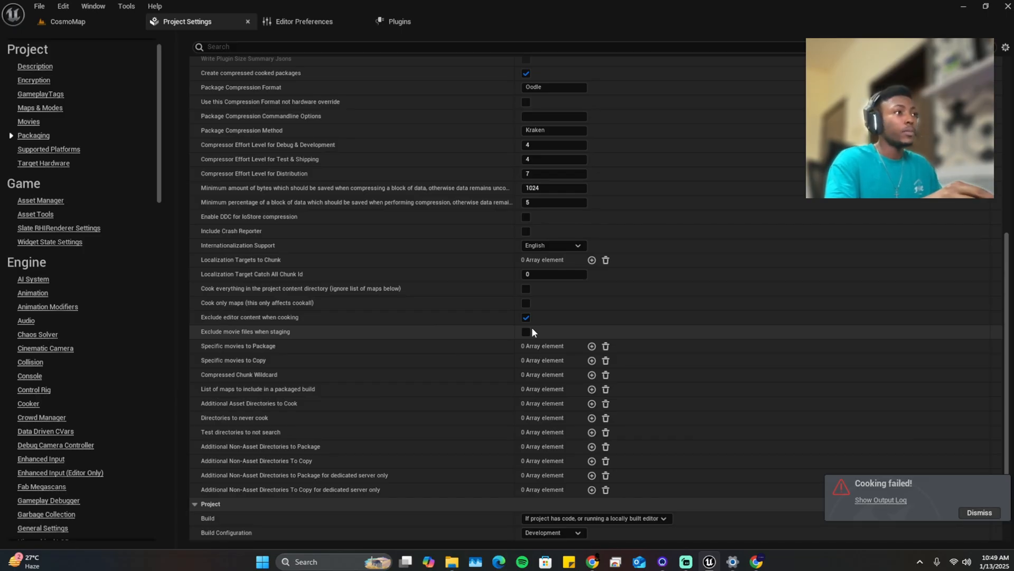
mouse_move(526, 318)
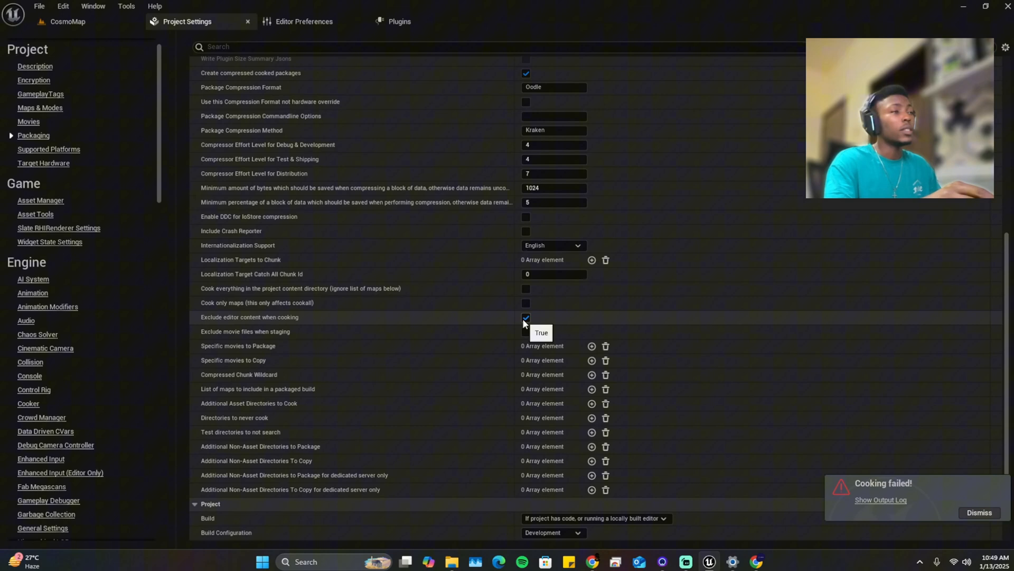
click(526, 318)
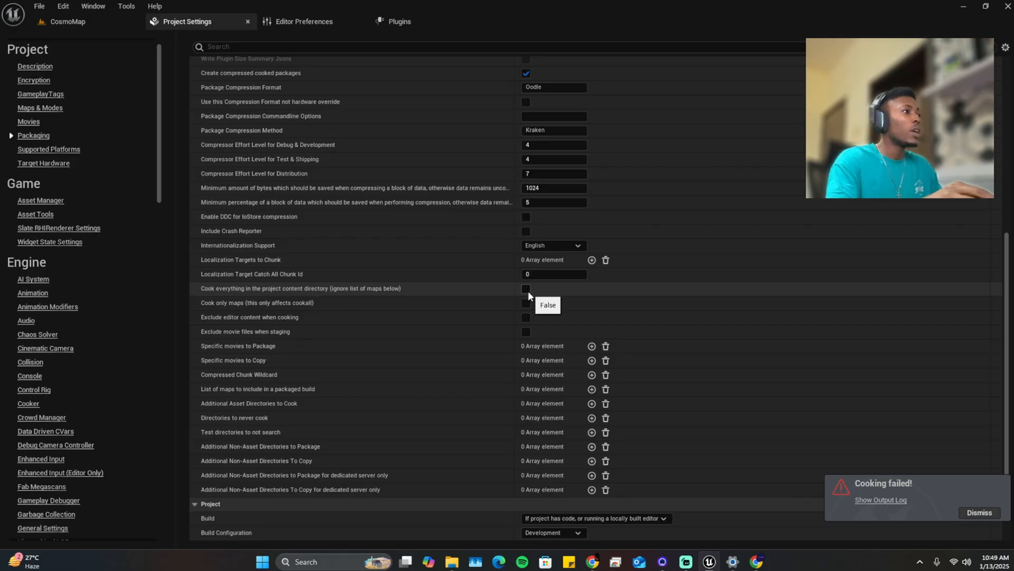
click(526, 303)
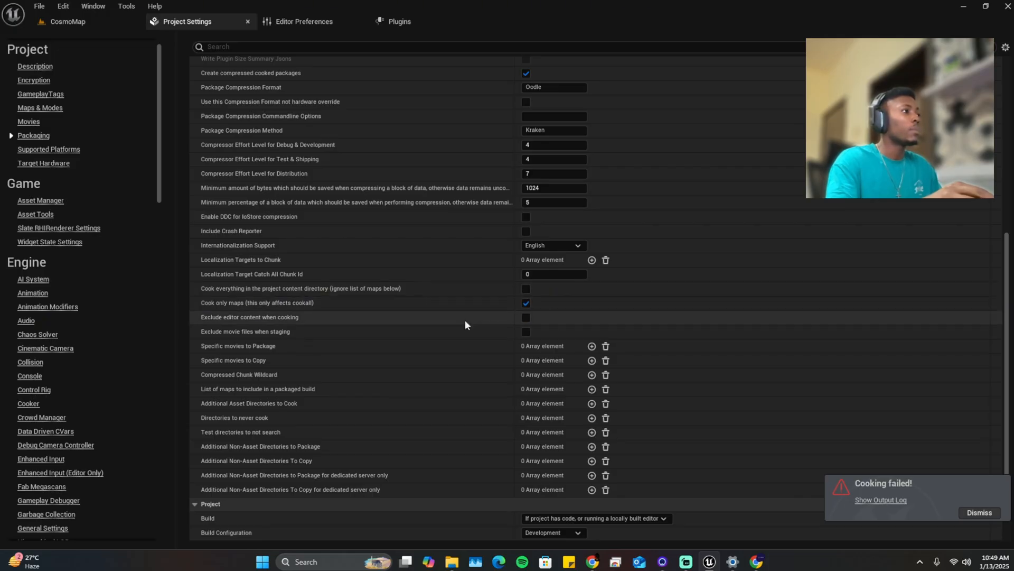
mouse_move(247, 396)
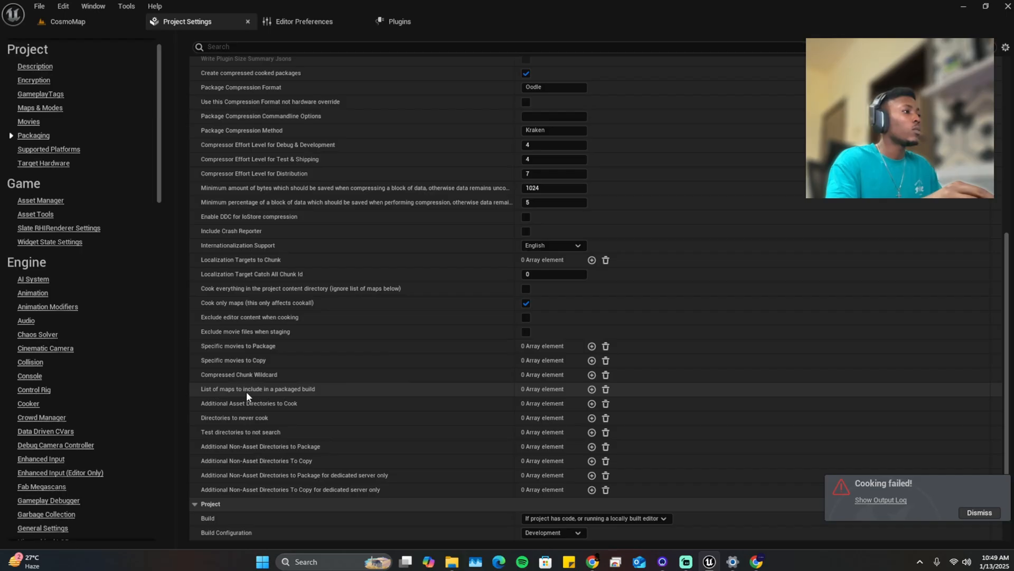
mouse_move(592, 389)
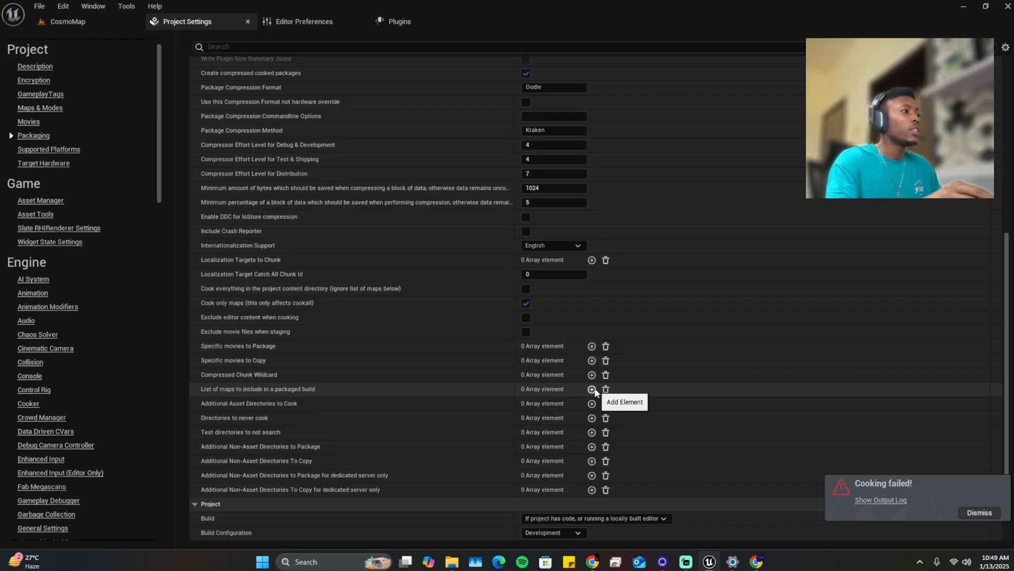
- Add CosmoMap and EndMap as the first two maps in the packaged-build list
click(592, 389)
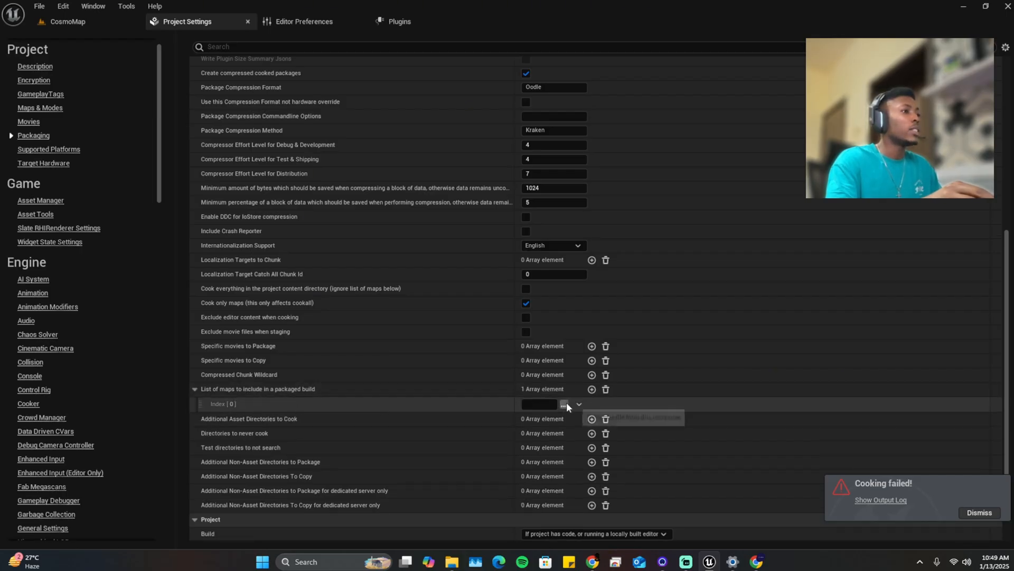
click(564, 403)
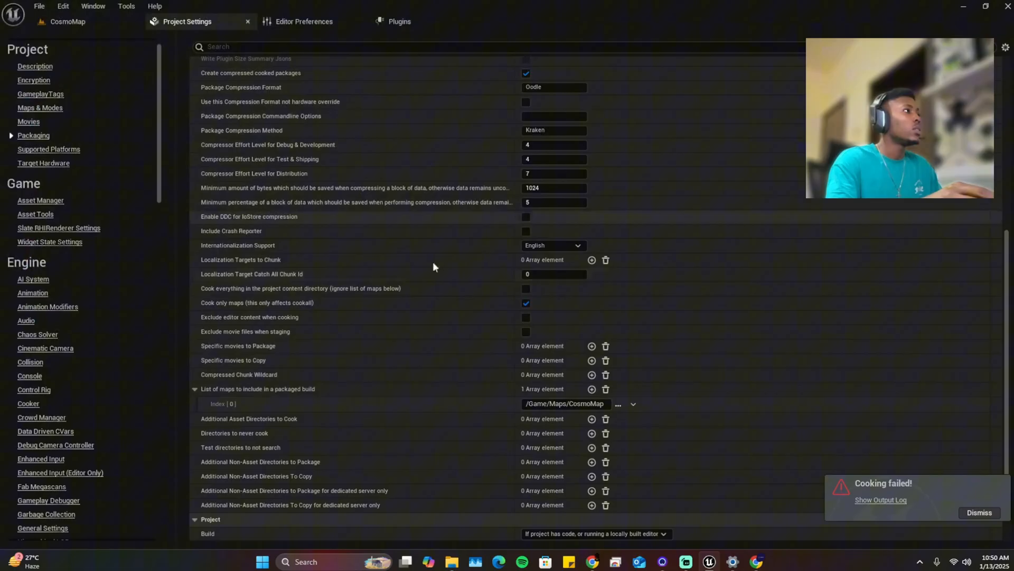
click(591, 389)
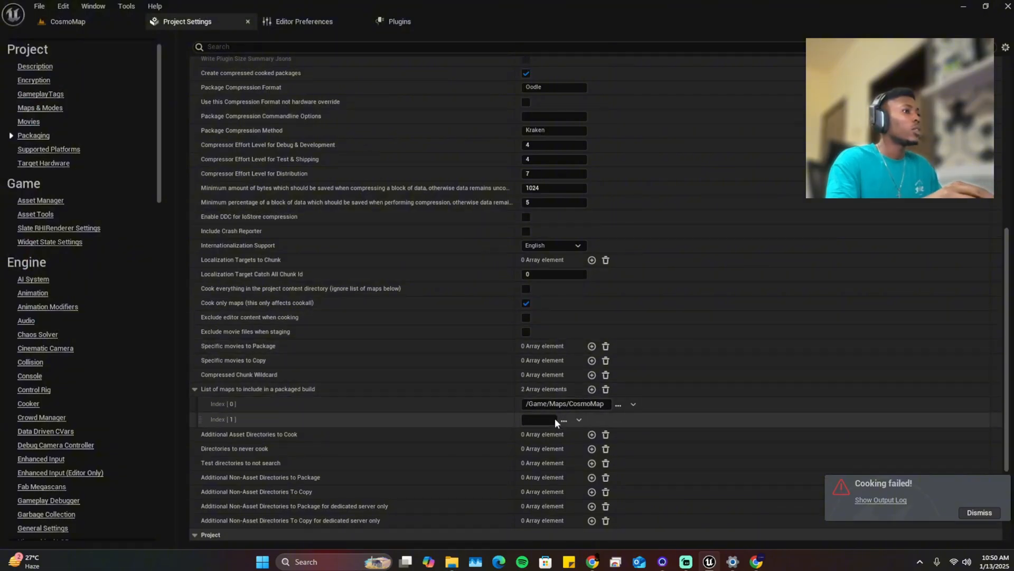
click(563, 421)
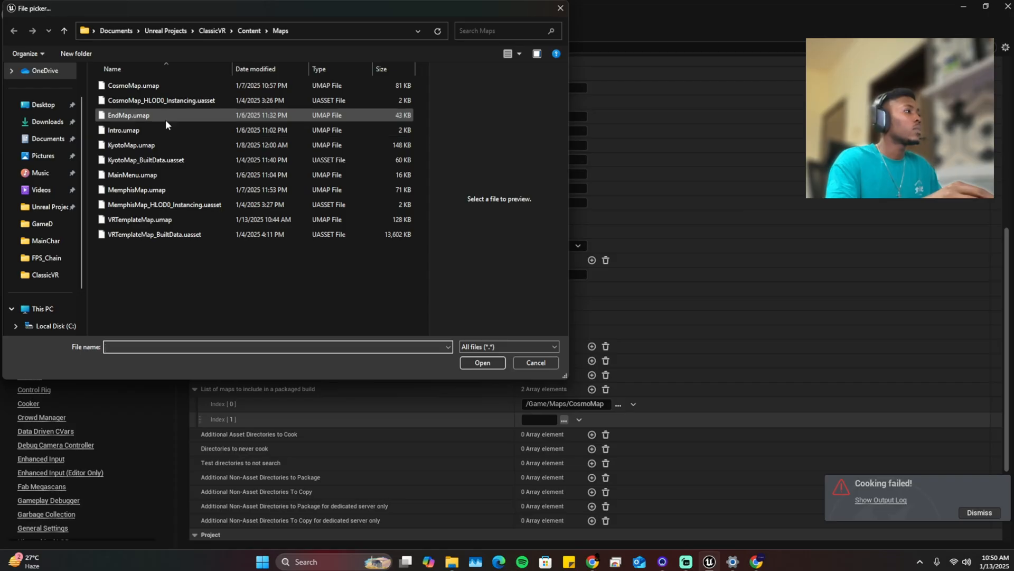
click(482, 362)
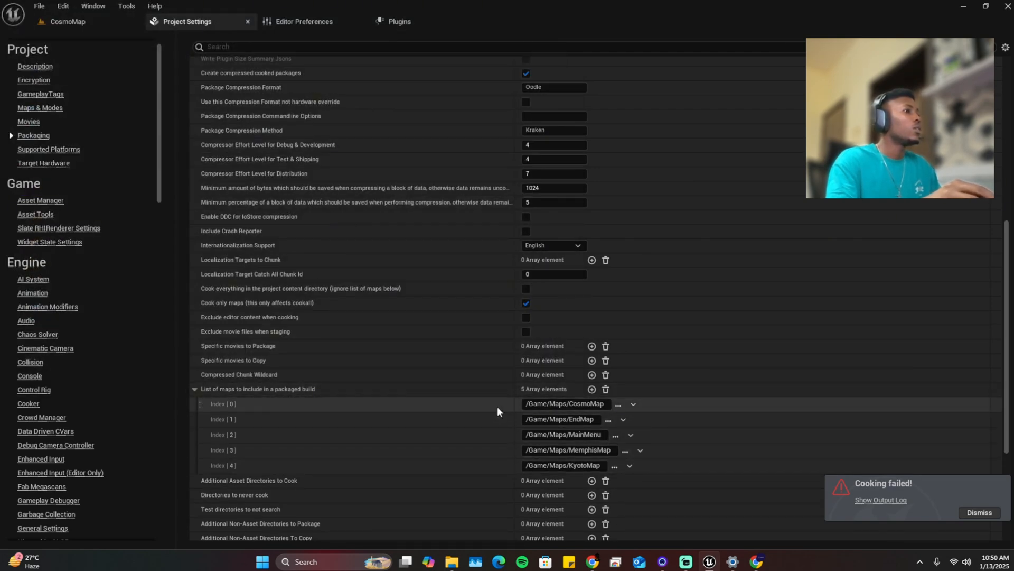
scroll(down, 3)
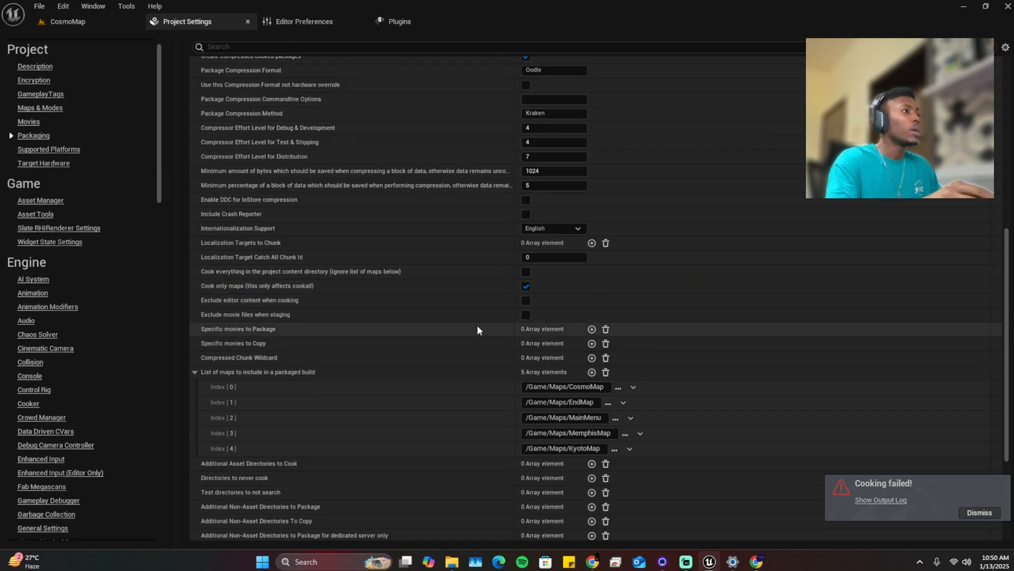
scroll(down, 3)
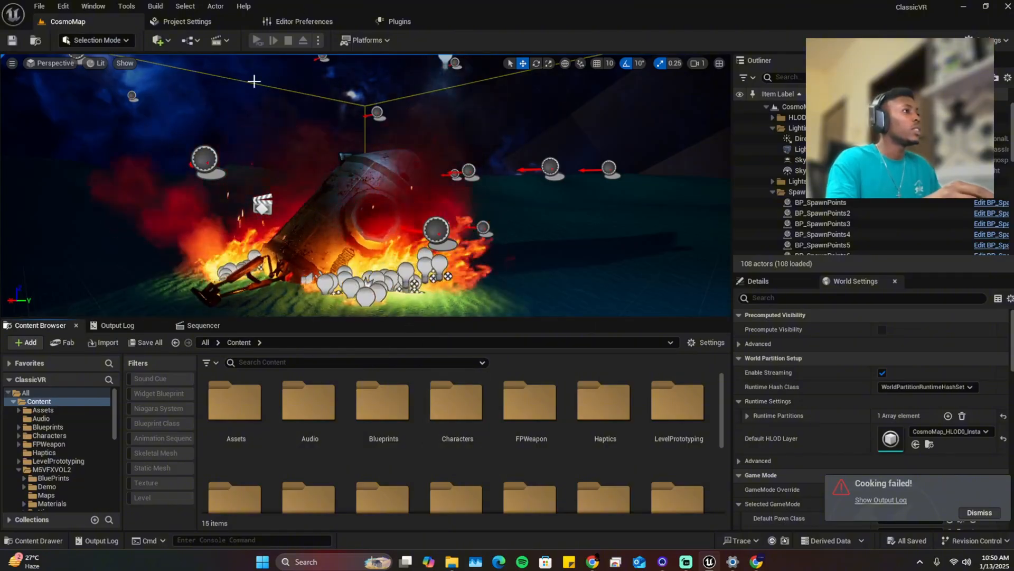
- Review the packaging errors in the Output Log, then browse to the VRTemplate Blueprints folder
click(367, 40)
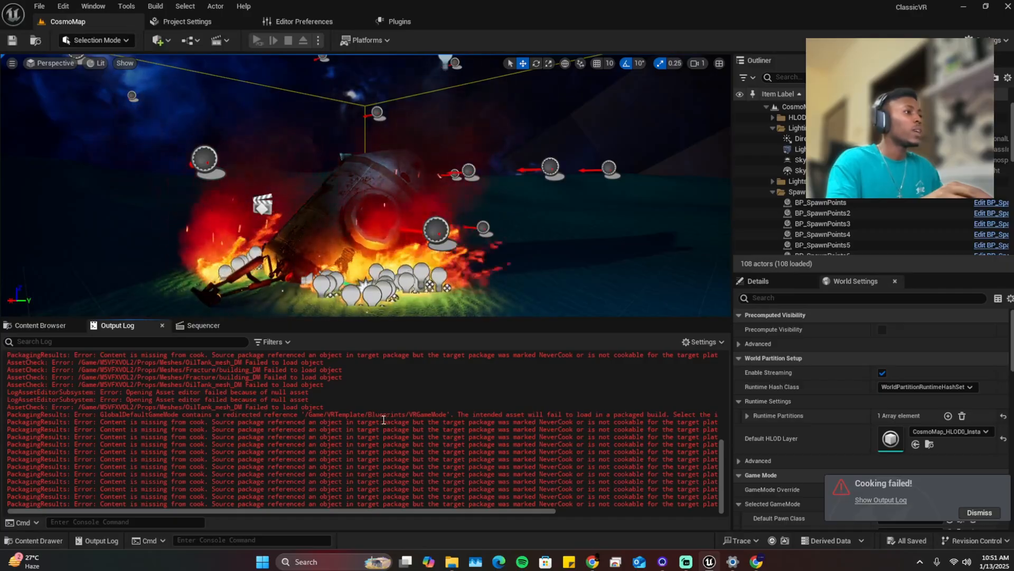
click(40, 326)
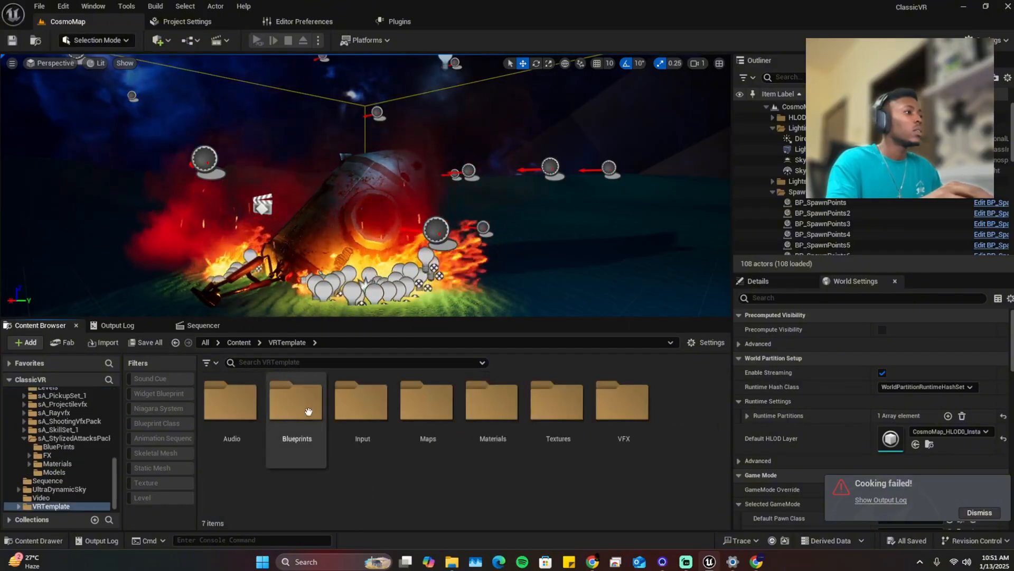
double_click(296, 402)
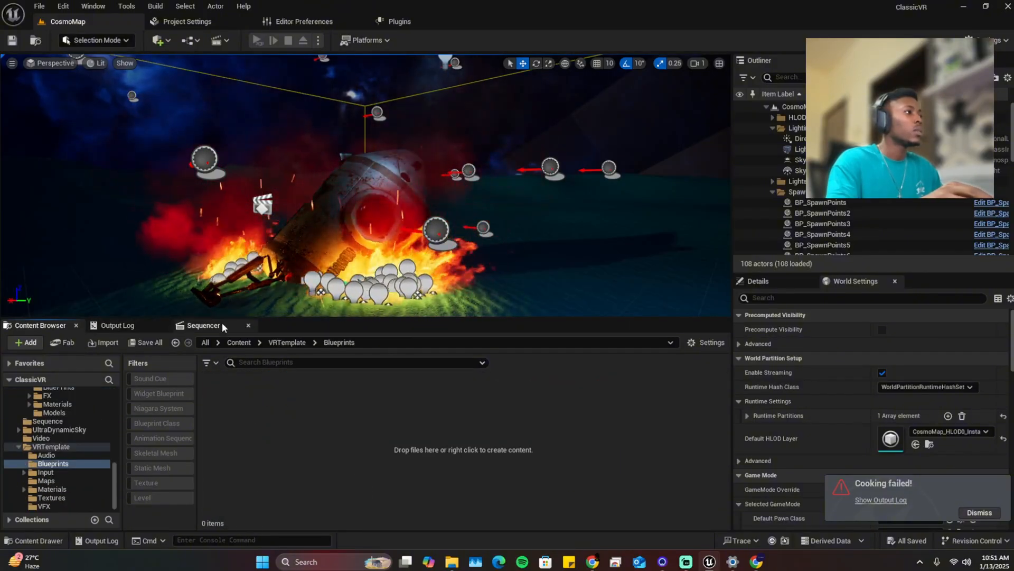
click(118, 325)
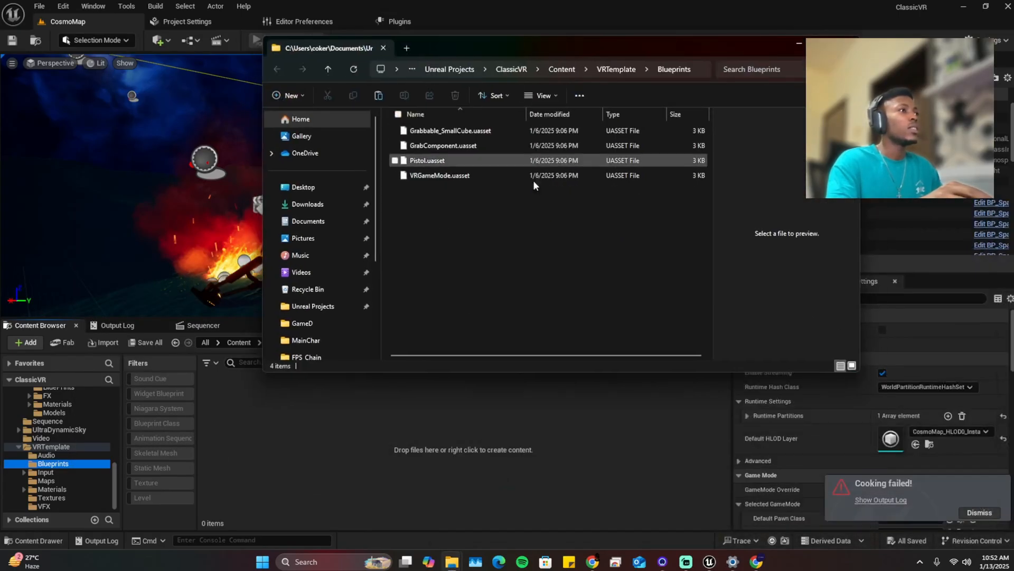
click(450, 131)
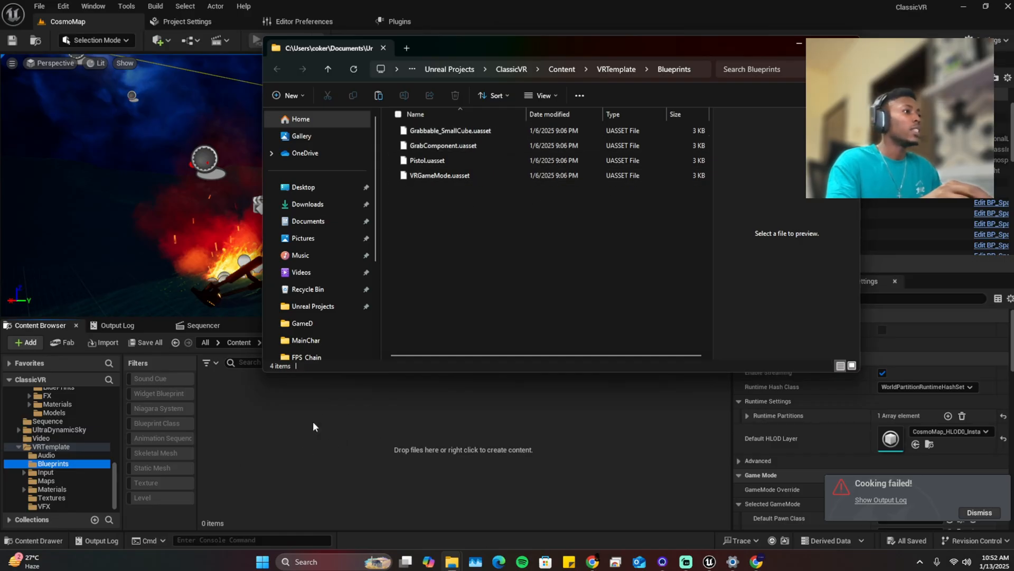
mouse_move(372, 450)
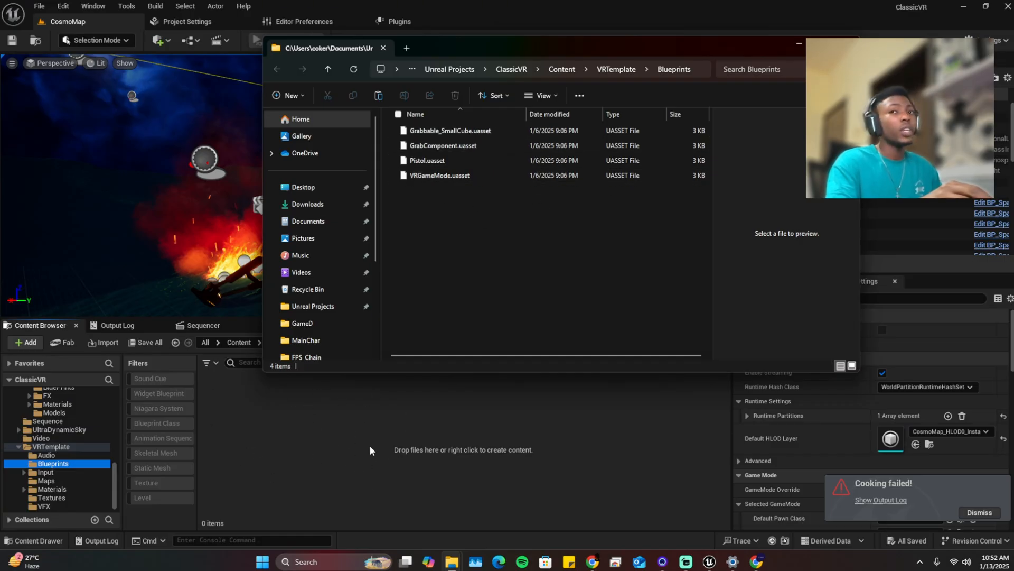
click(455, 95)
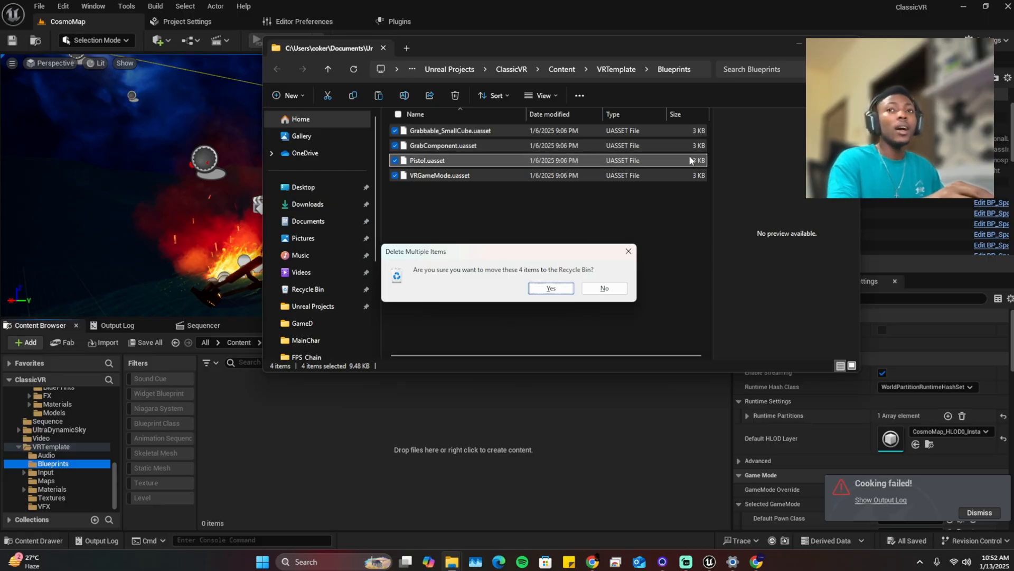
click(552, 287)
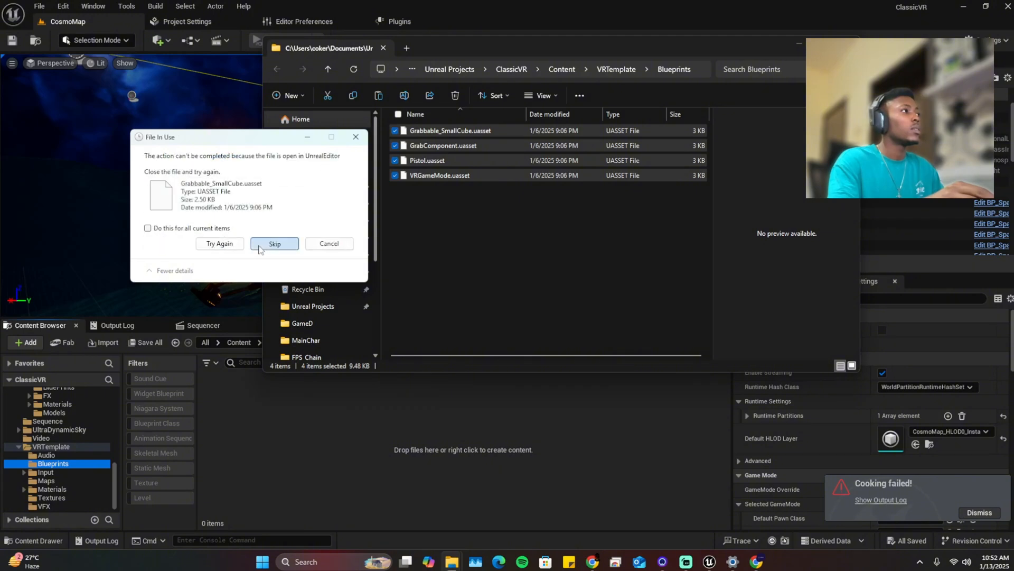
click(273, 243)
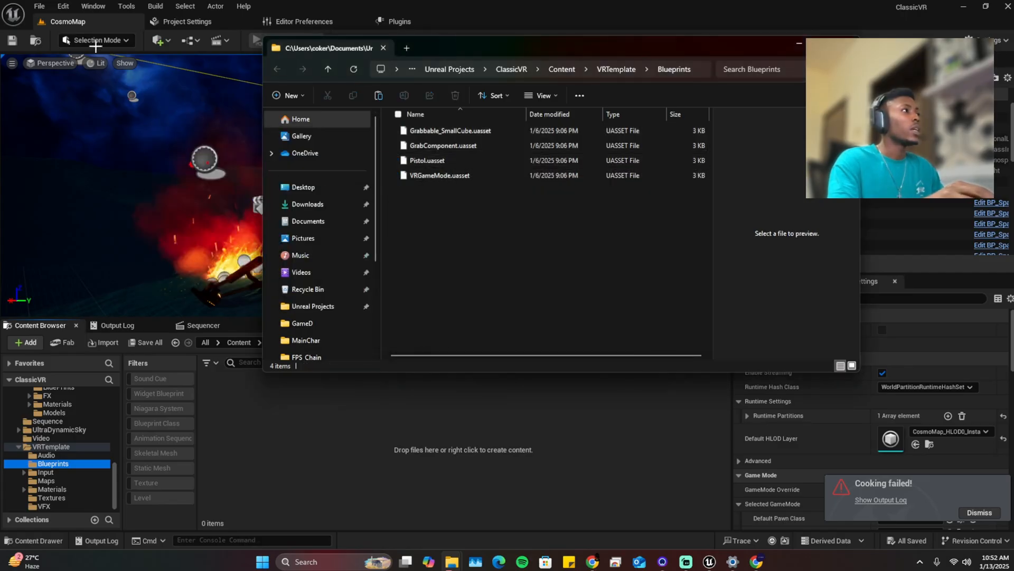
click(39, 6)
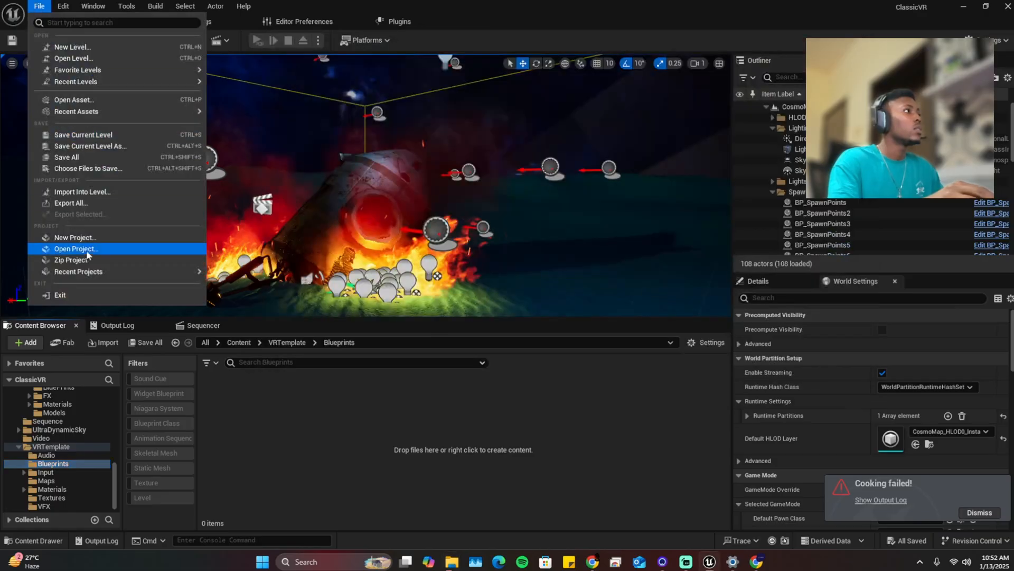
- Close the editor and delete the four selected Blueprint .uasset files to the recycle bin
click(76, 249)
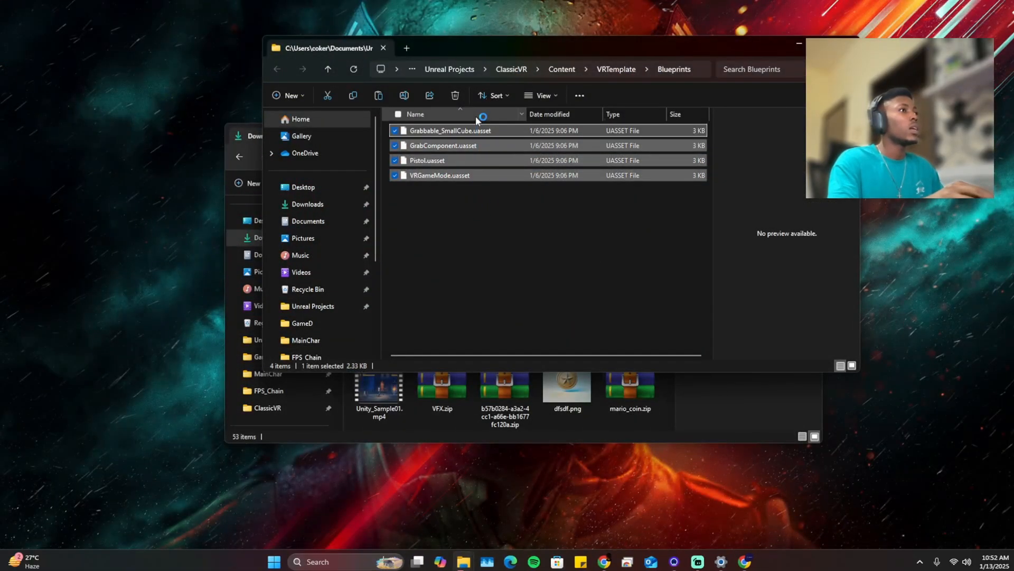
click(455, 95)
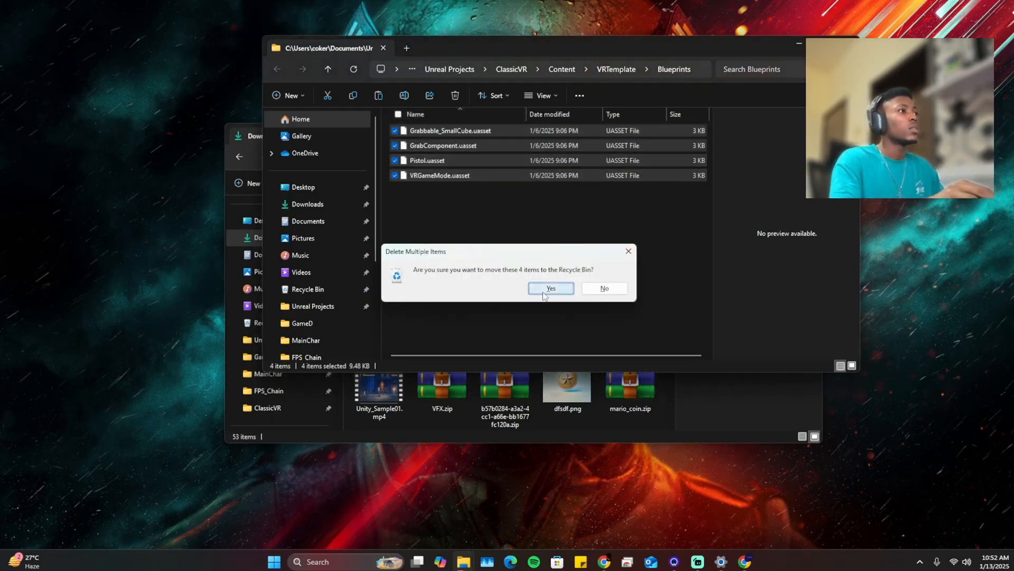
click(550, 287)
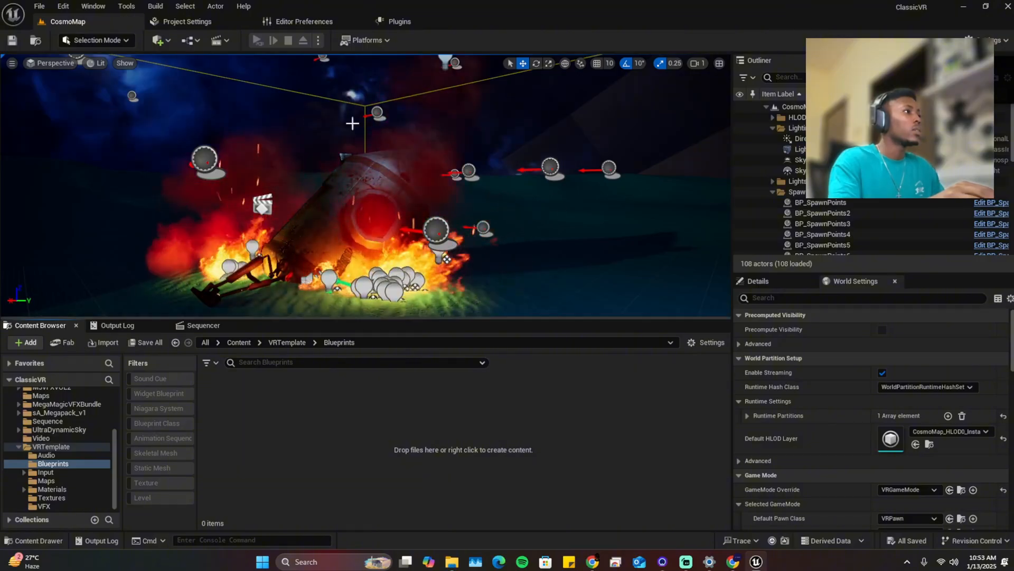
- Cook content for Android and filter the Output Log to show only errors
click(365, 40)
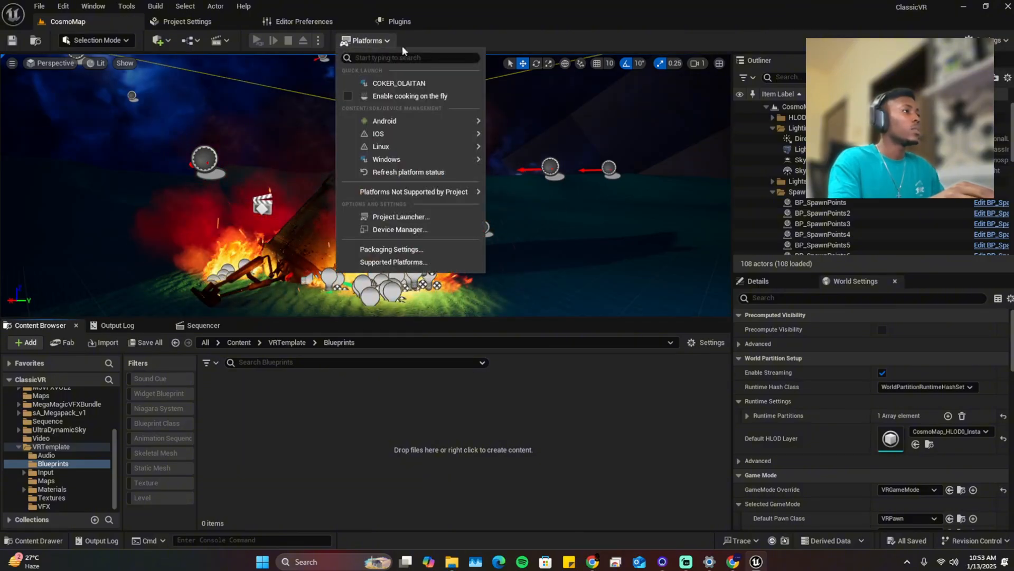
mouse_move(385, 120)
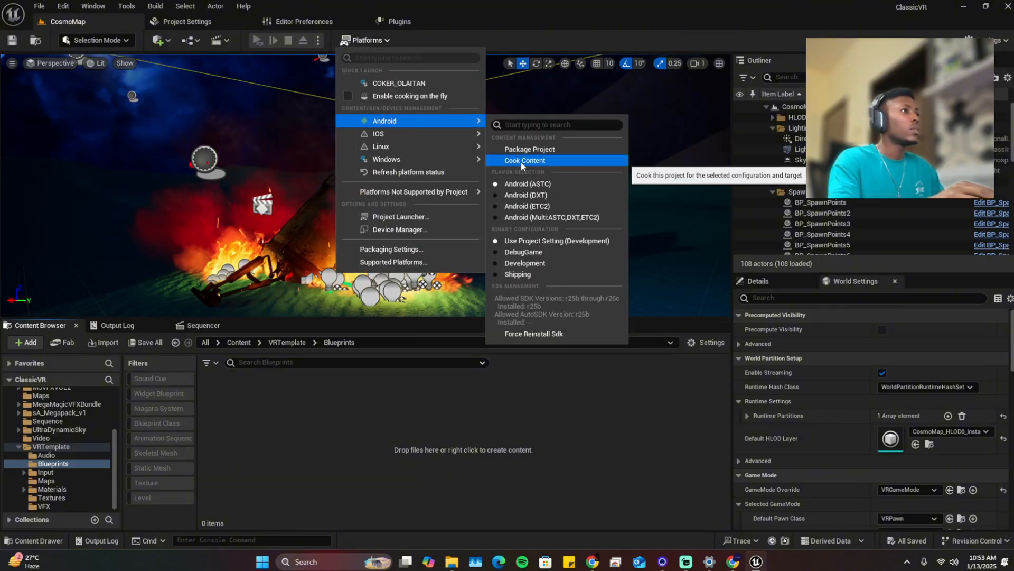
click(524, 160)
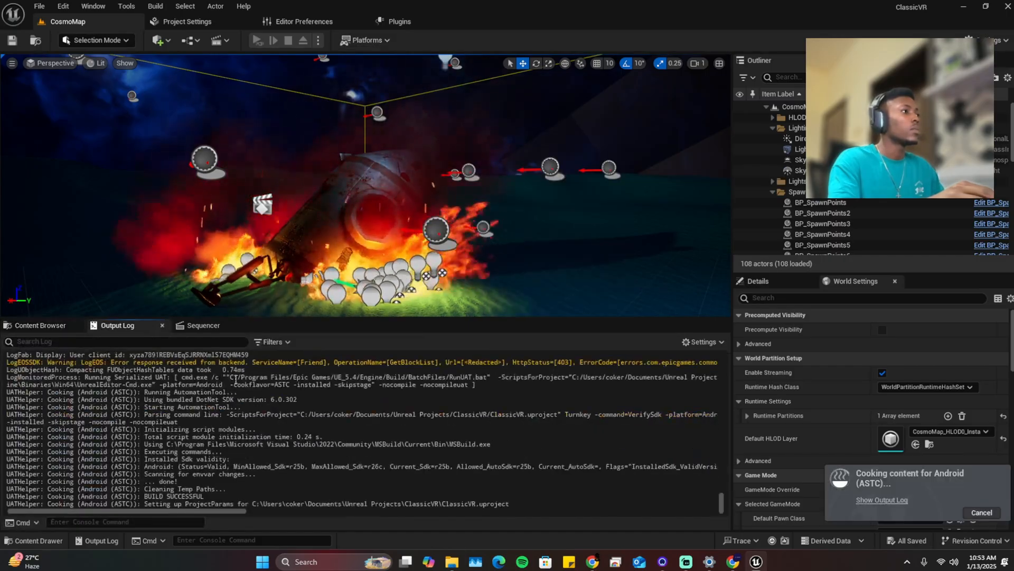
click(272, 342)
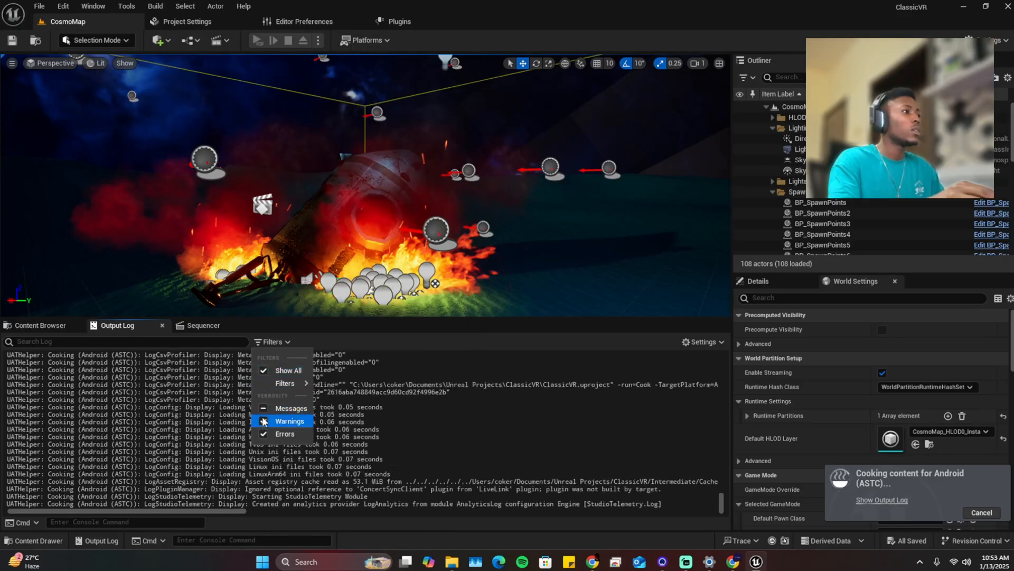
click(264, 421)
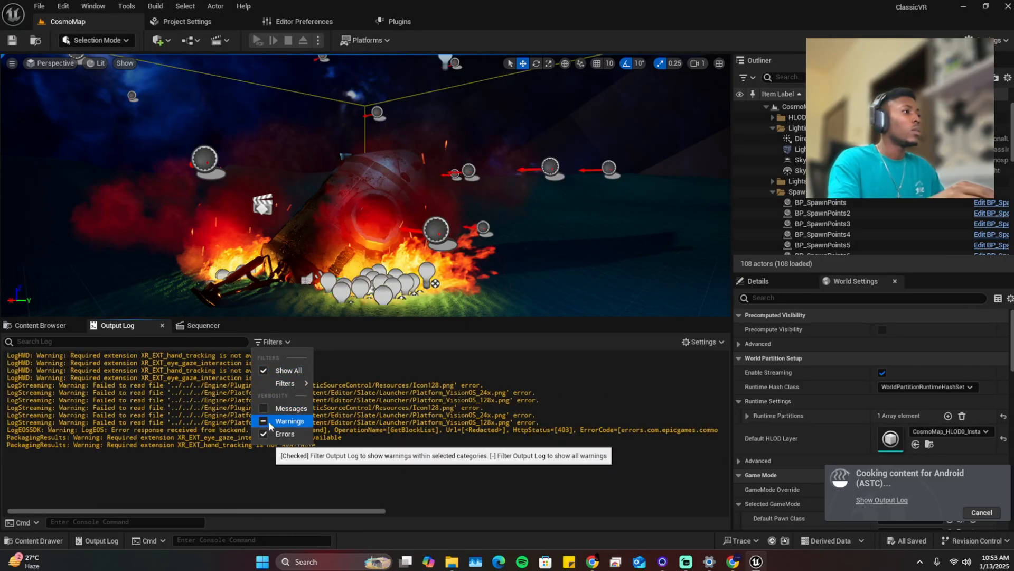
click(263, 421)
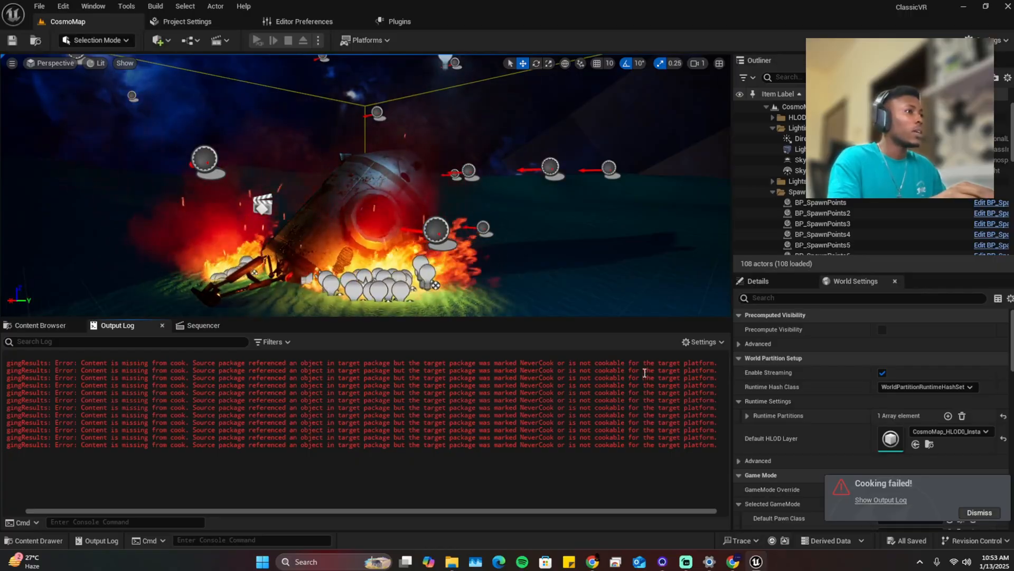
- Re-show warnings in the cook log and review its errors against the Content Browser
click(271, 343)
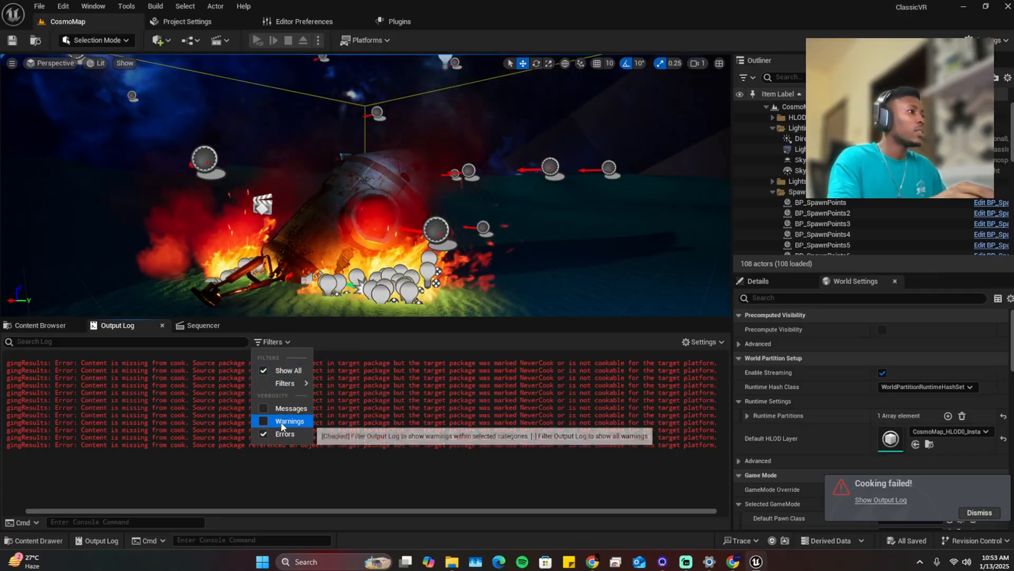
click(282, 421)
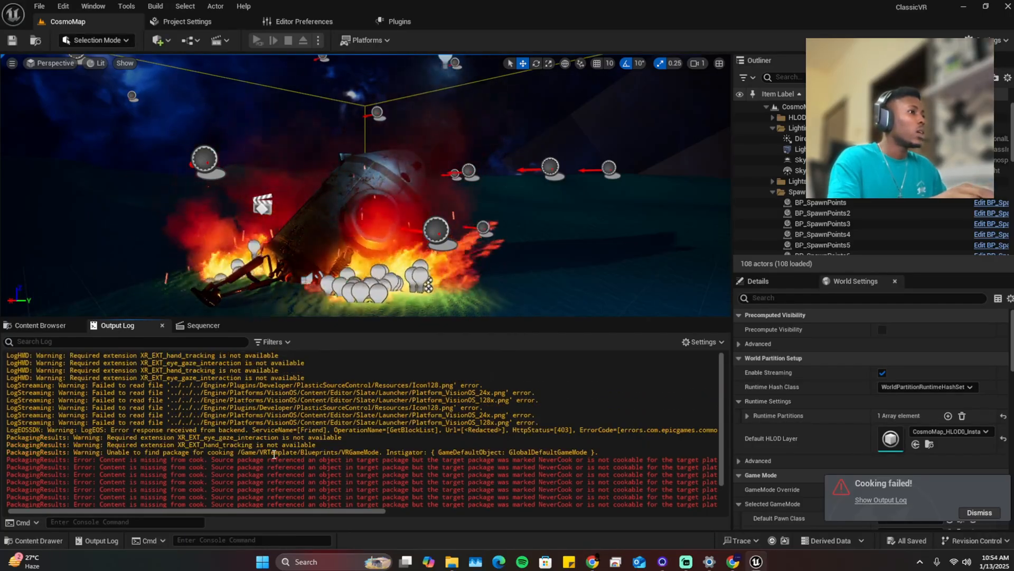
click(271, 343)
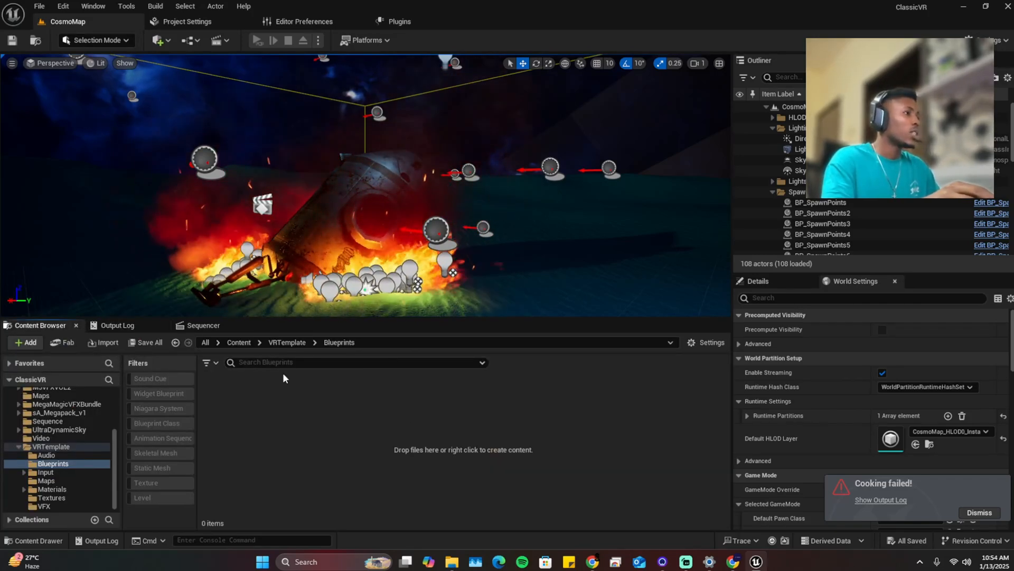
click(117, 325)
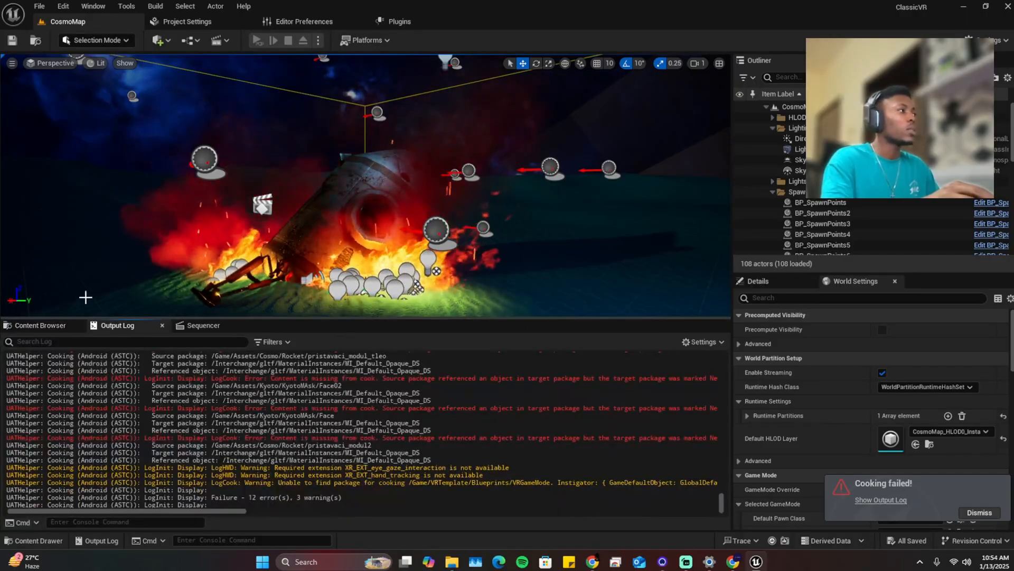
click(40, 325)
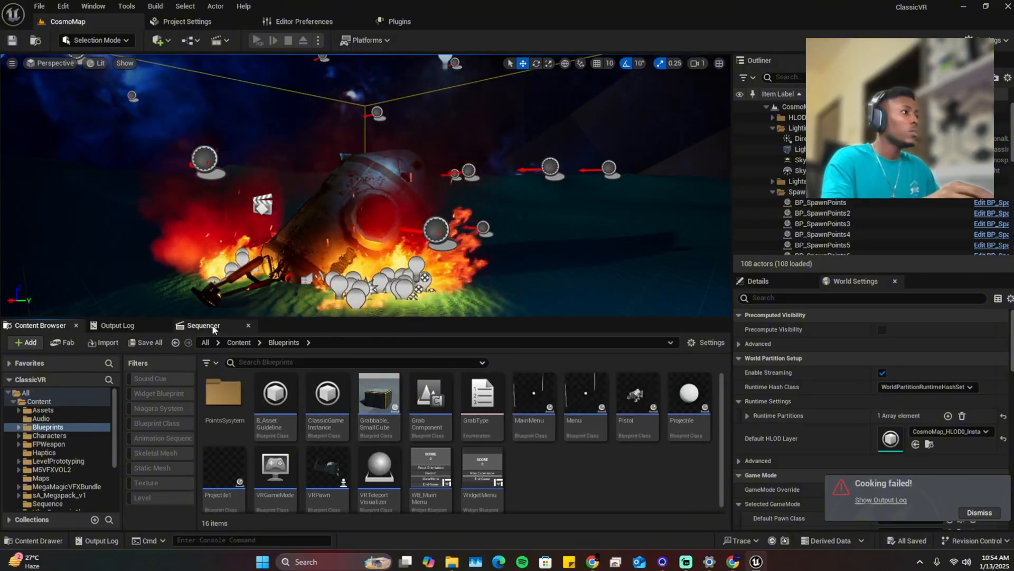
click(117, 325)
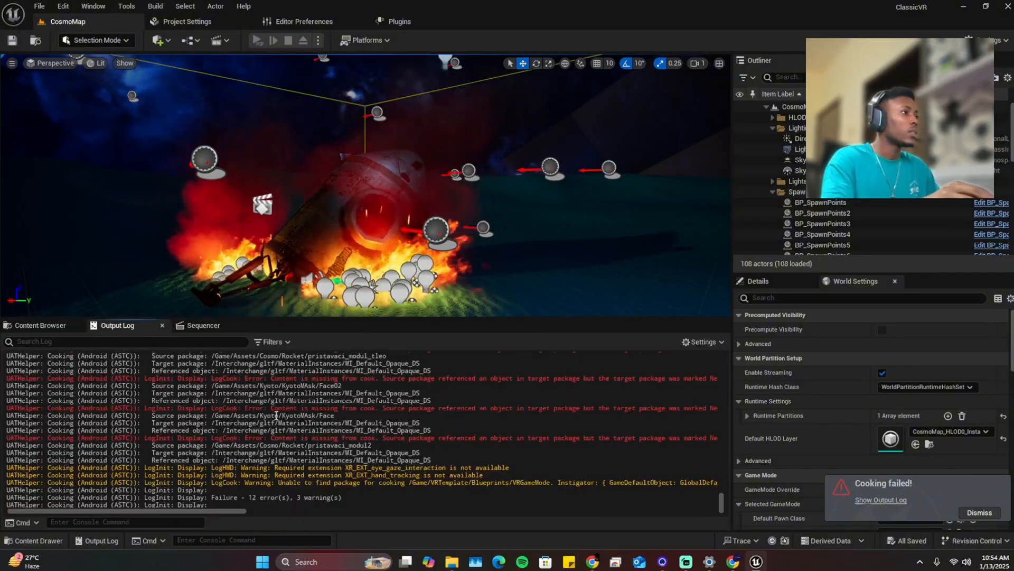
- Browse to Assets/Kyoto/KyotoMAsk and open the Eyes material instance for editing
click(40, 326)
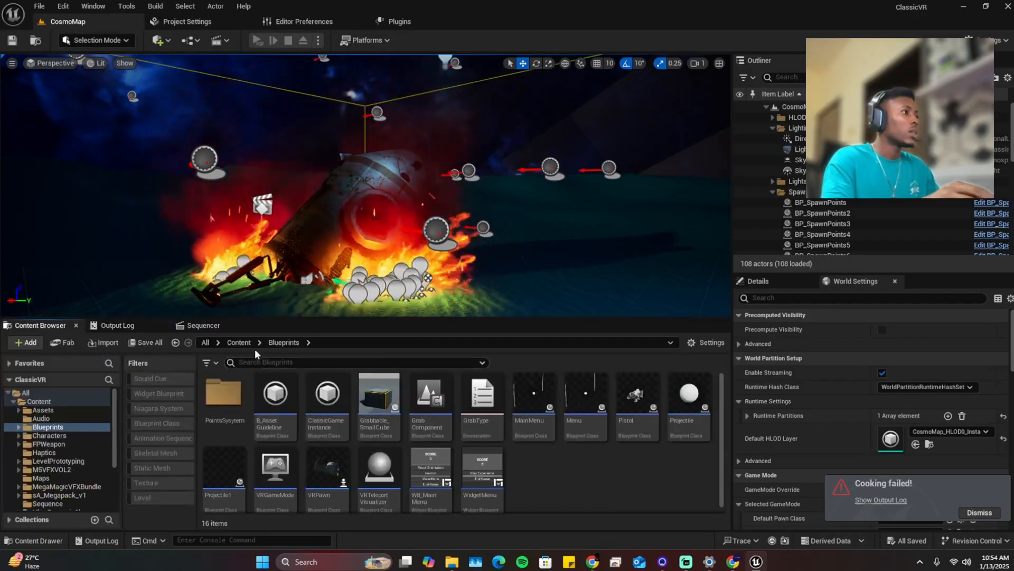
click(43, 410)
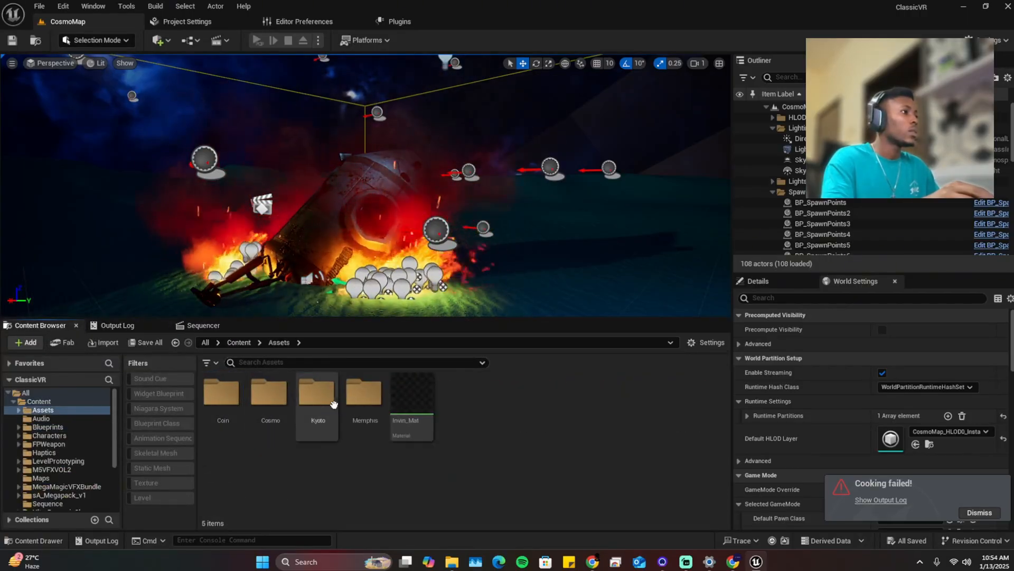
double_click(317, 393)
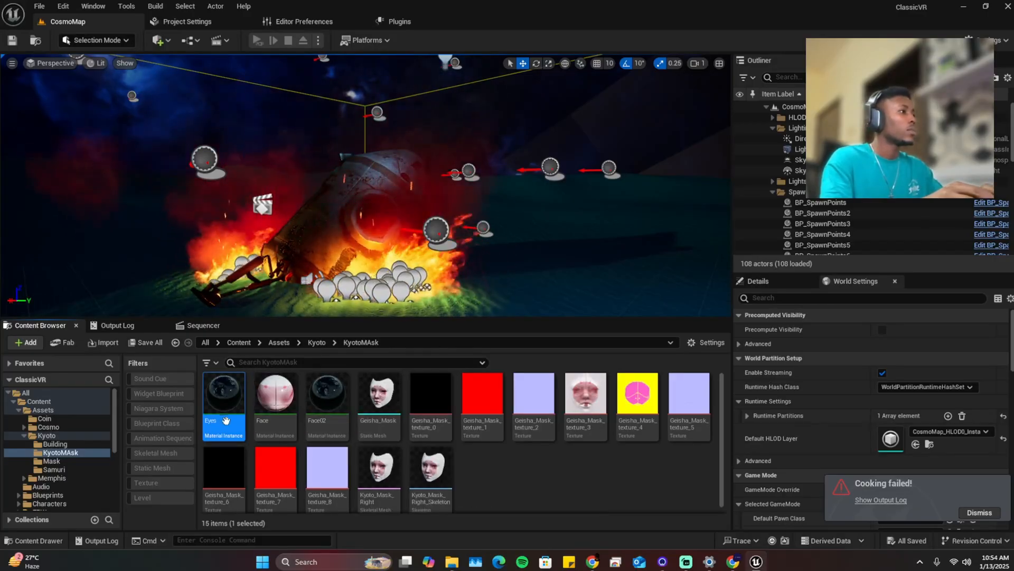
double_click(224, 391)
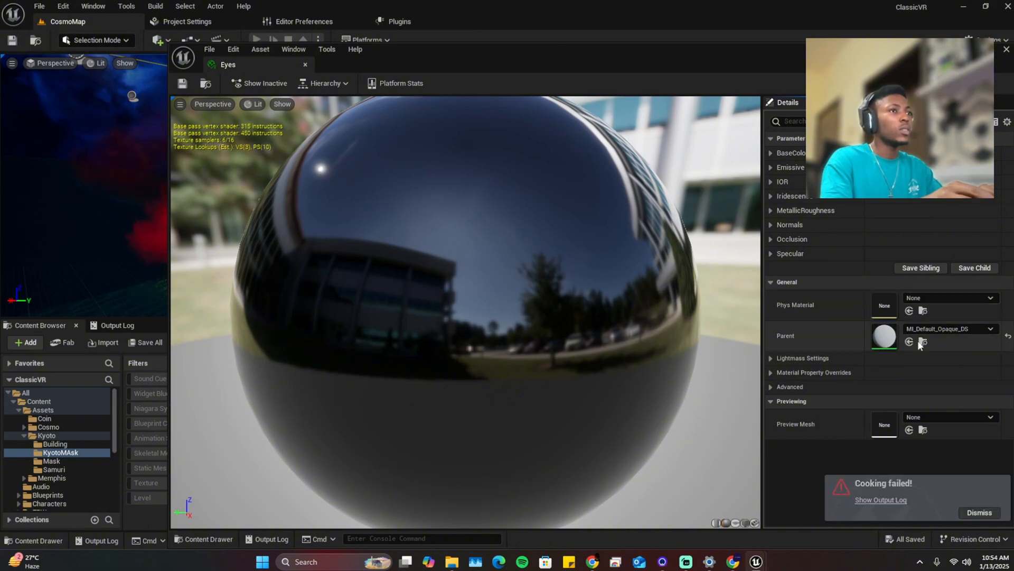
mouse_move(923, 341)
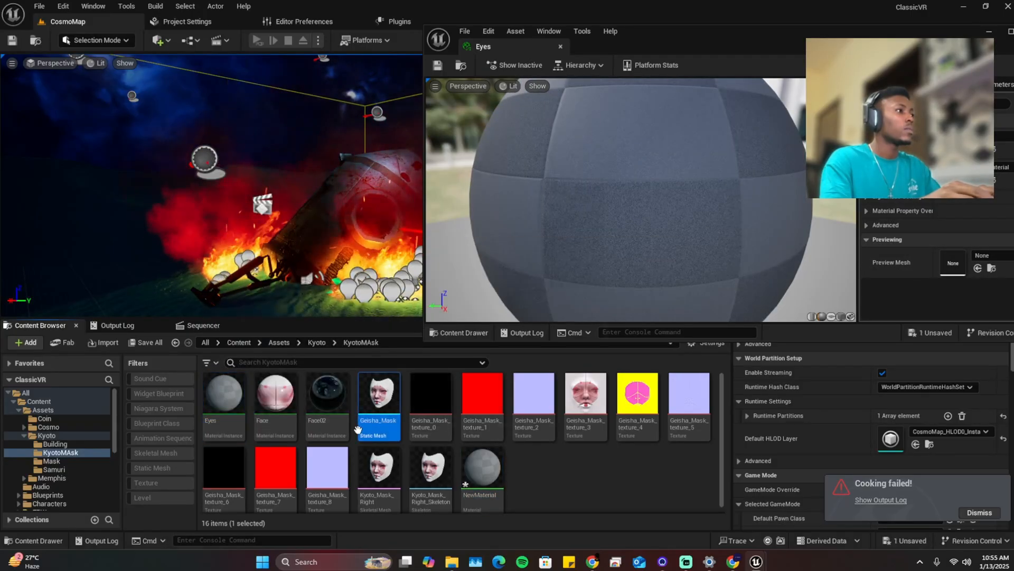
- Open the Face02 instance, dismiss the parent error and set NewMaterial as its parent
double_click(326, 392)
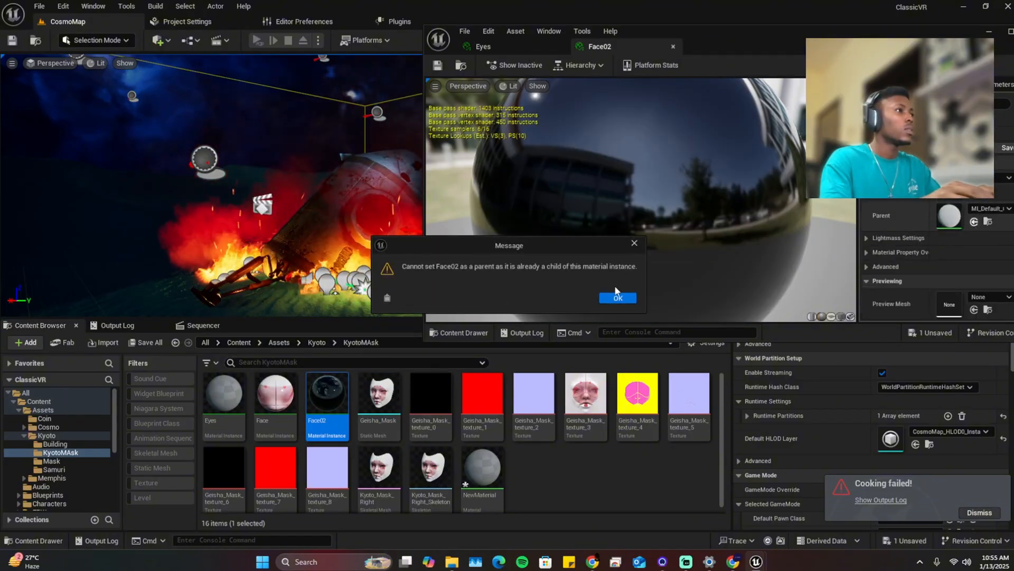
click(617, 298)
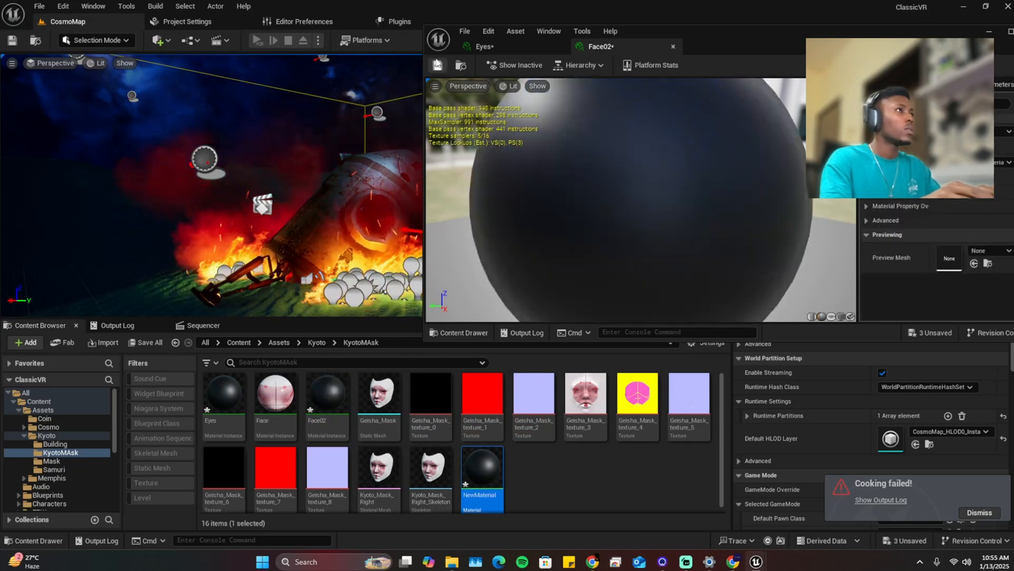
click(274, 392)
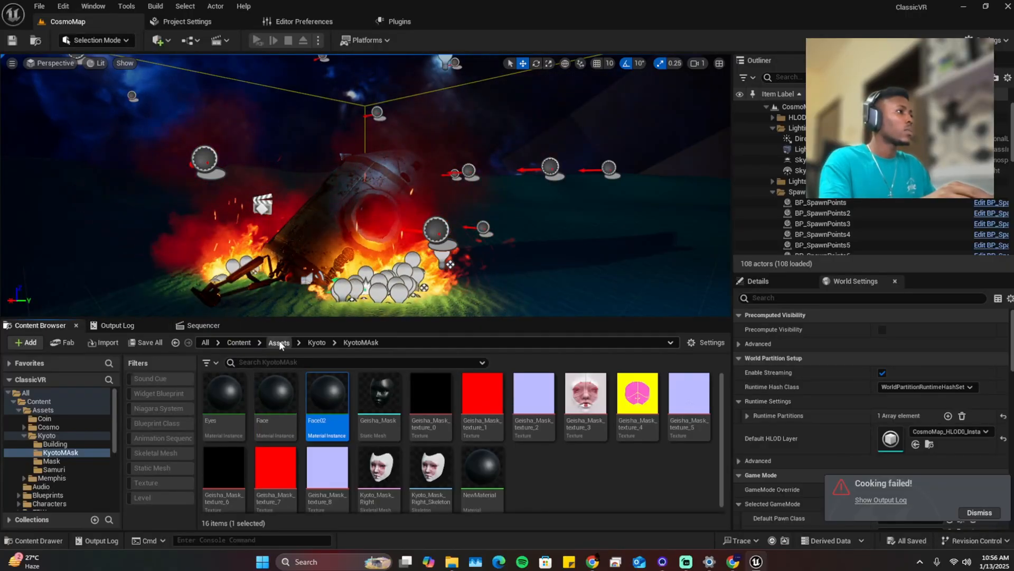
- Go to Assets/Cosmo/Rocket, cancel deleting referenced materials and open pristavaci_modul_tleo
click(48, 427)
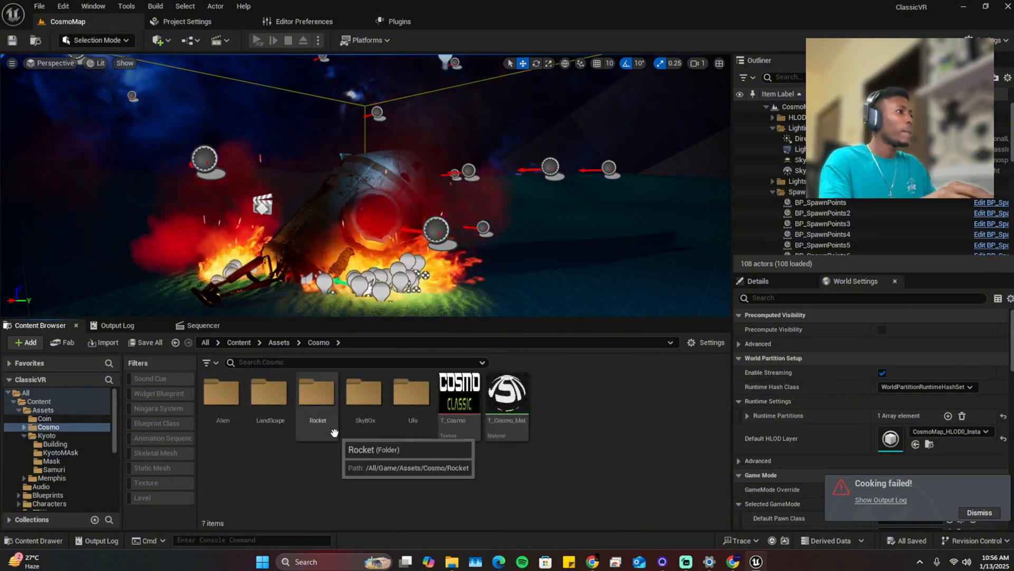
double_click(317, 392)
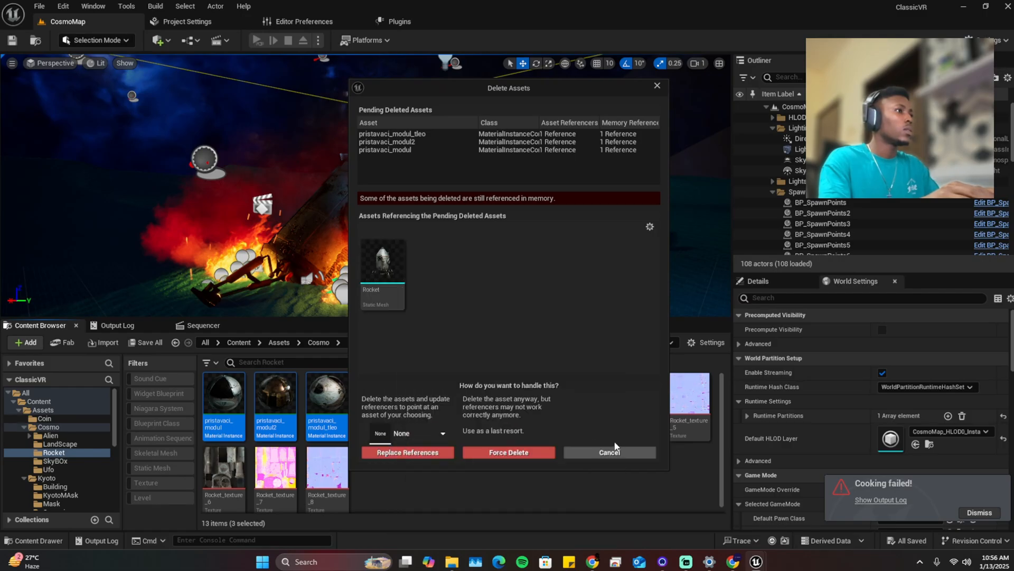
click(609, 452)
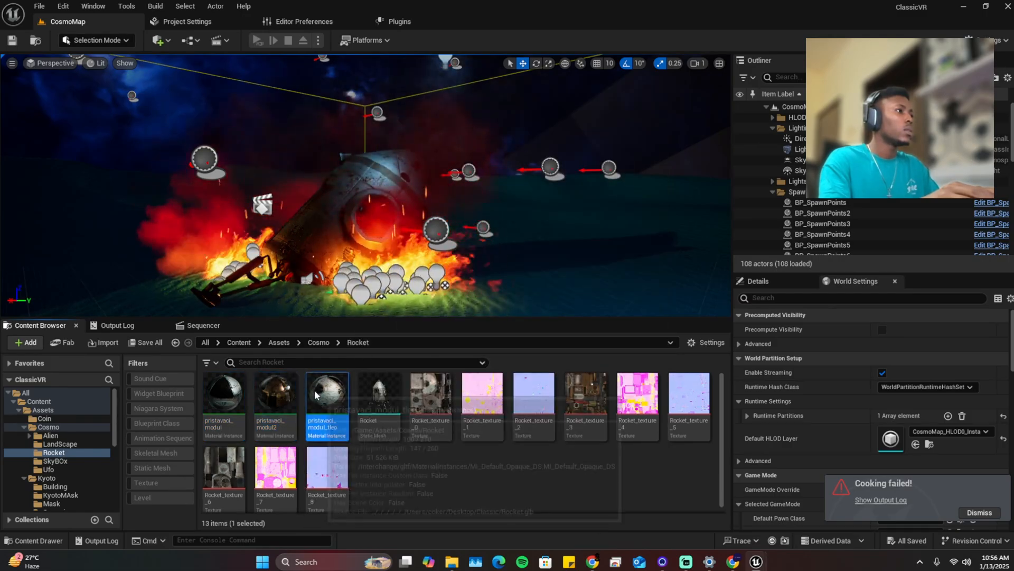
double_click(327, 393)
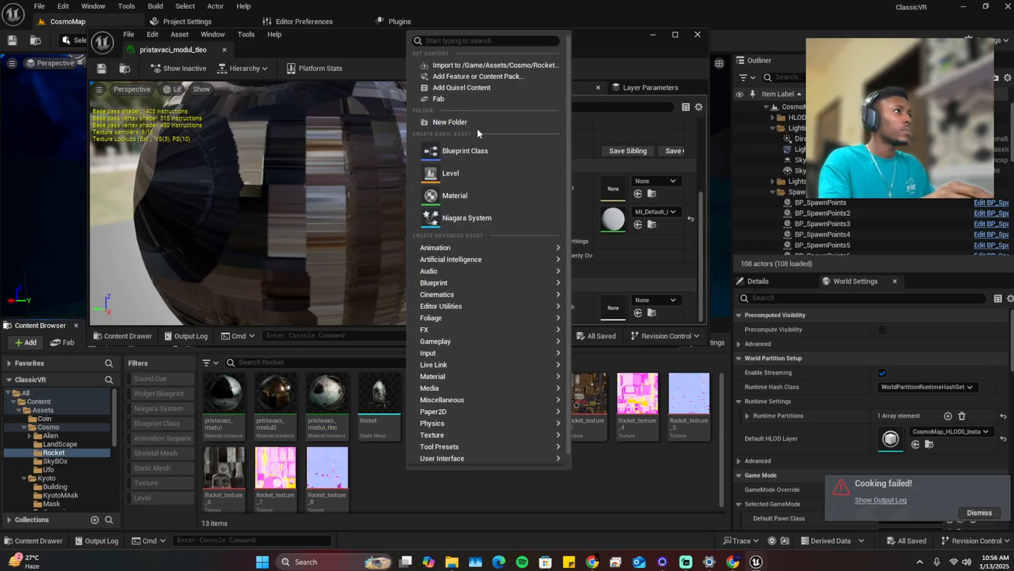
- Create a new basic material in Rocket and dismiss the cannot-set-parent warning
click(455, 196)
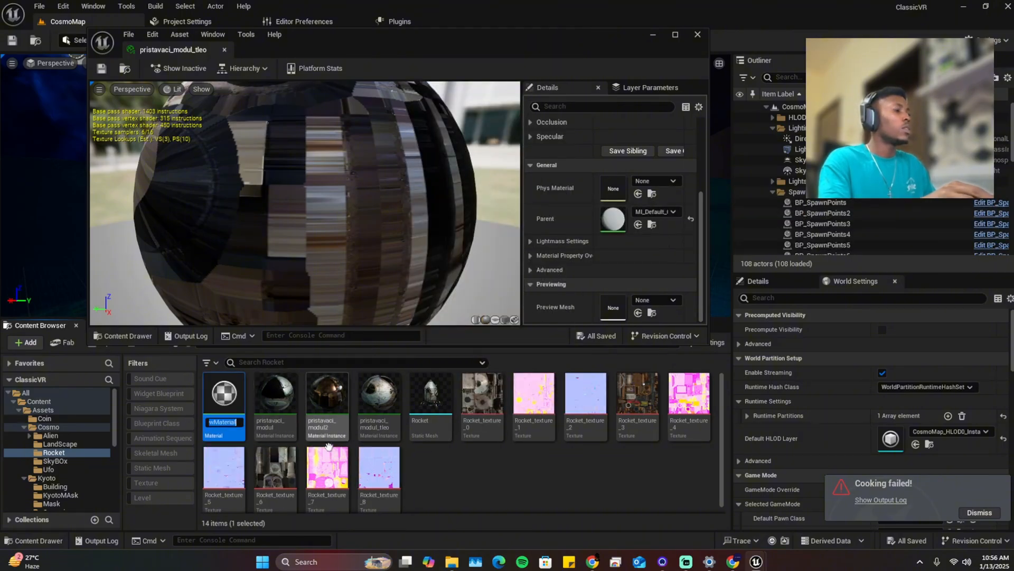
right_click(223, 393)
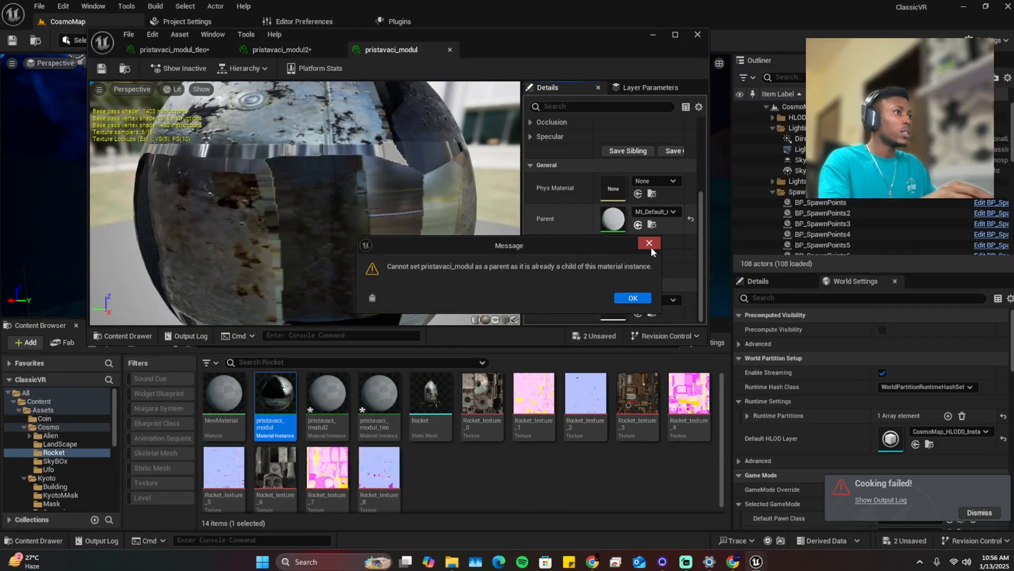
click(633, 298)
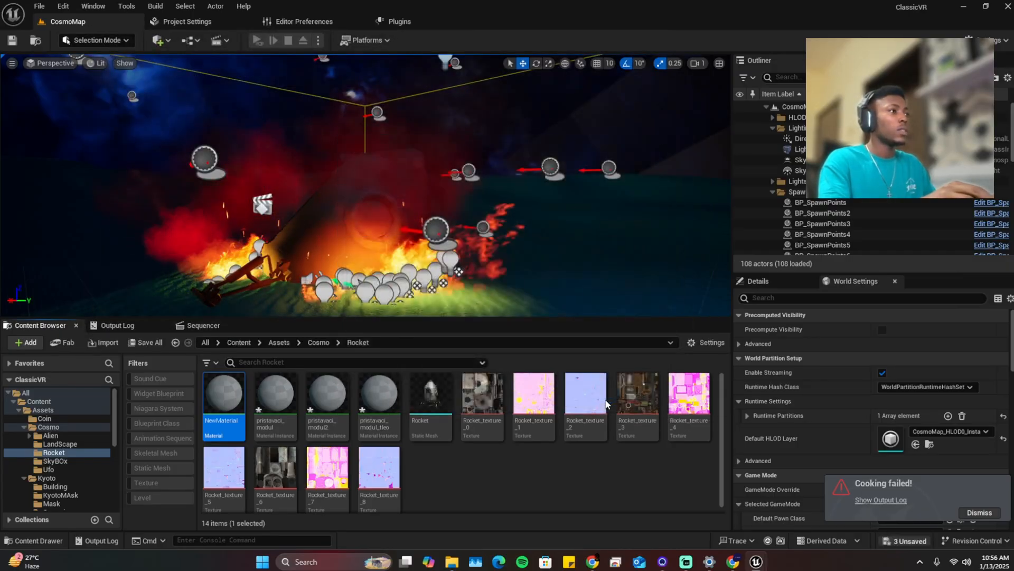
- Fix up redirectors loading 49 assets and validate all assets in the /Game Content folder
click(368, 40)
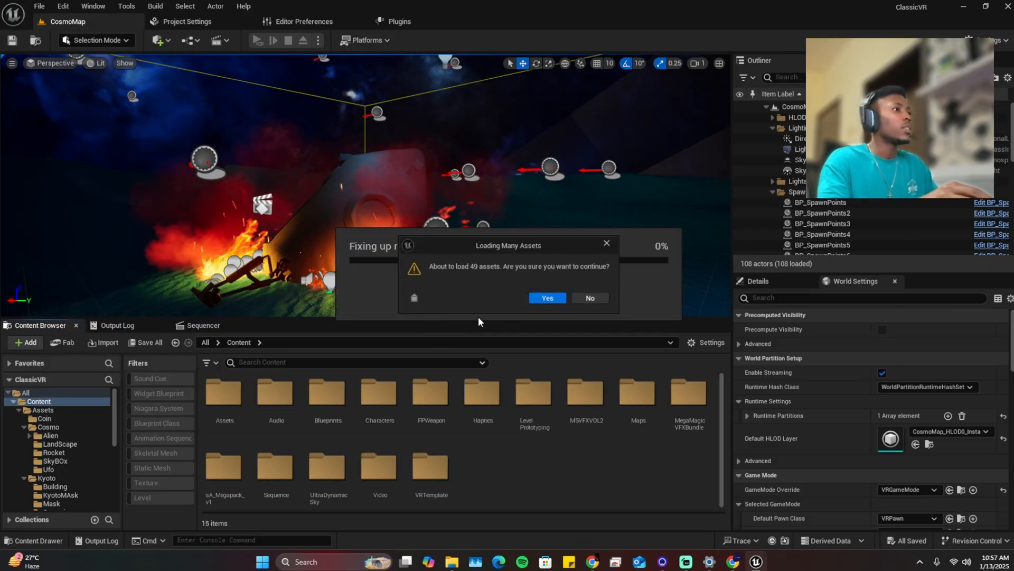
click(548, 298)
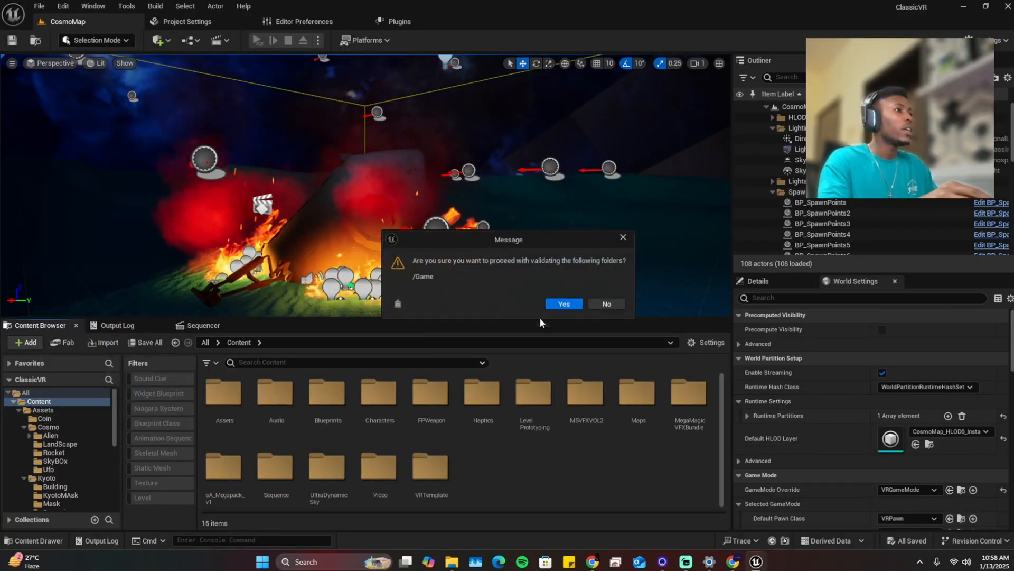
click(564, 304)
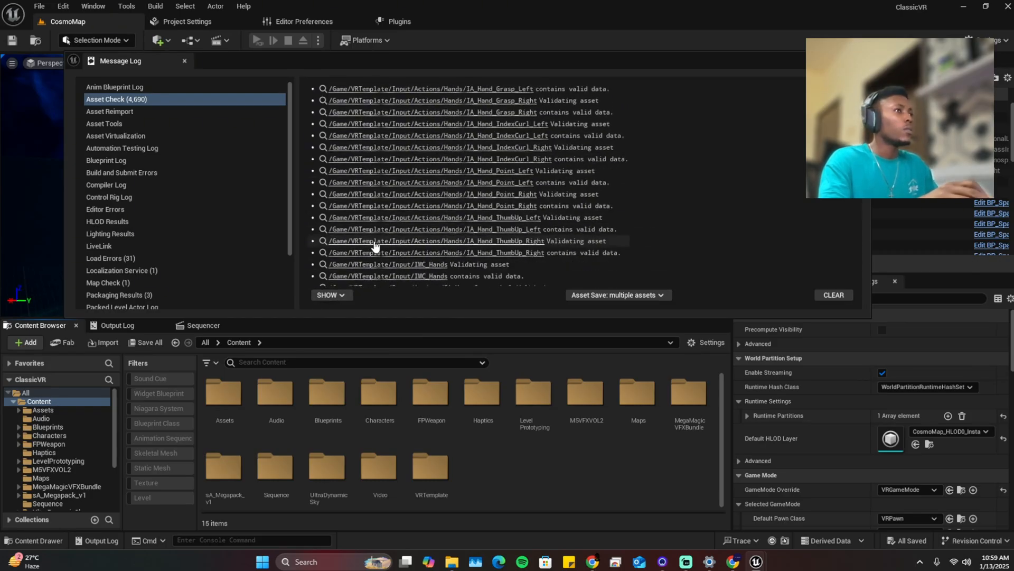
- Locate the failed Projectile1 blueprint from the Message Log, open it and compile it
click(328, 295)
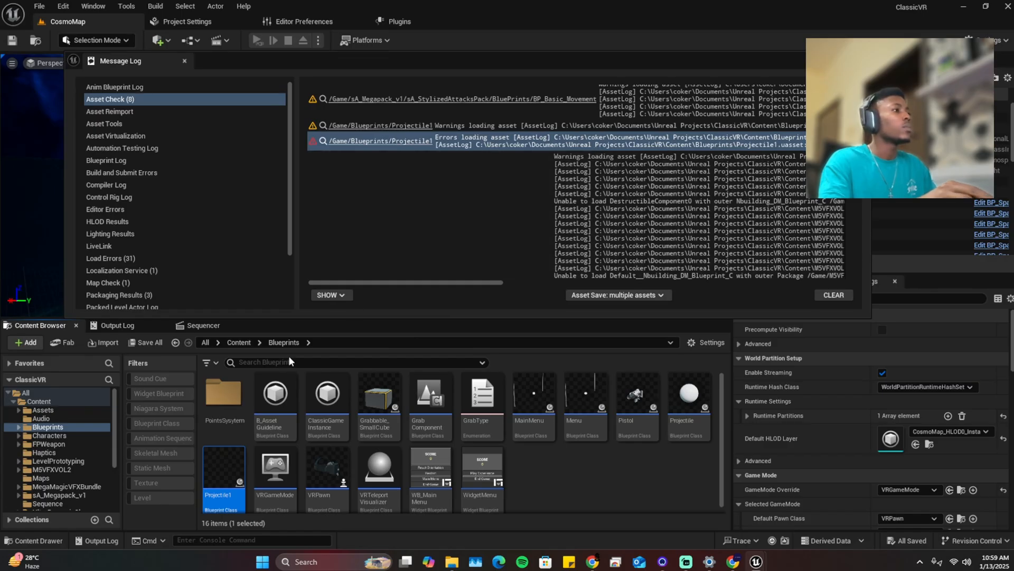
double_click(224, 470)
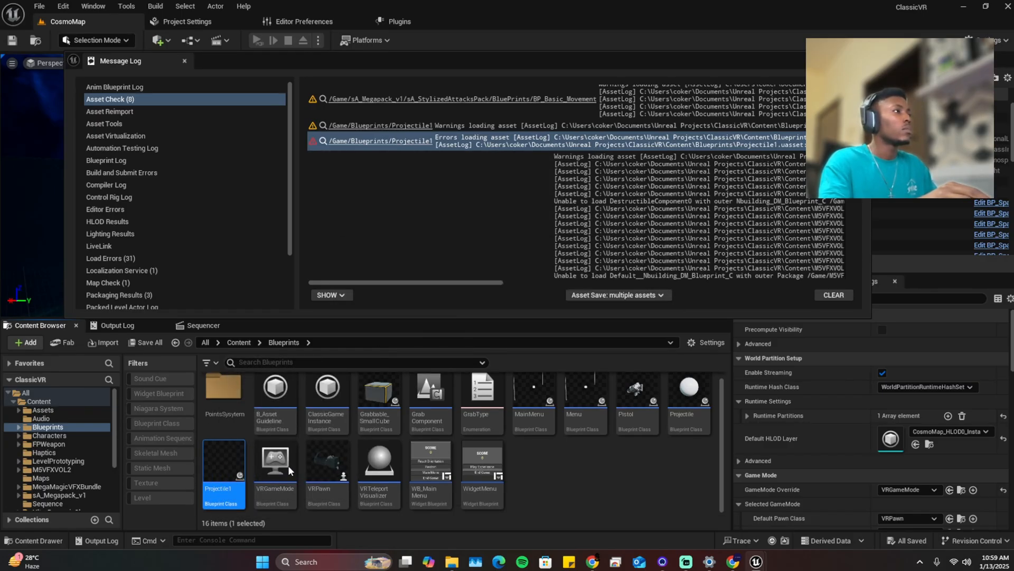
double_click(224, 467)
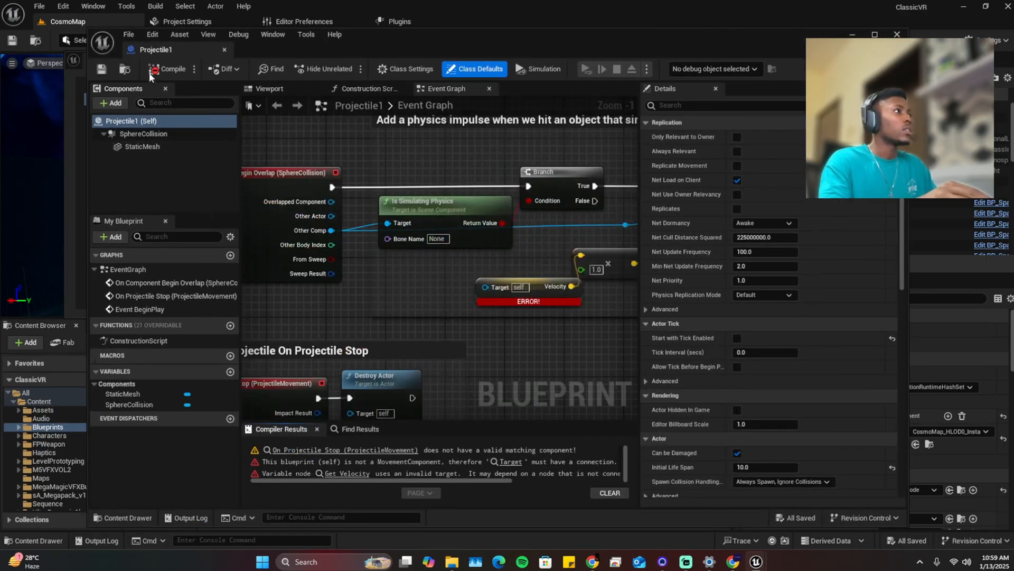
click(170, 69)
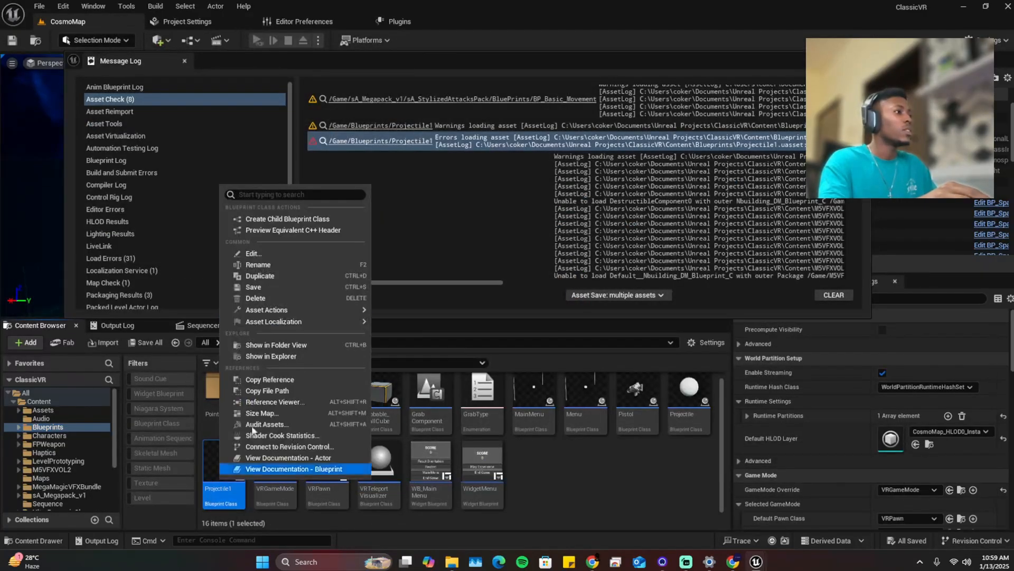
mouse_move(255, 298)
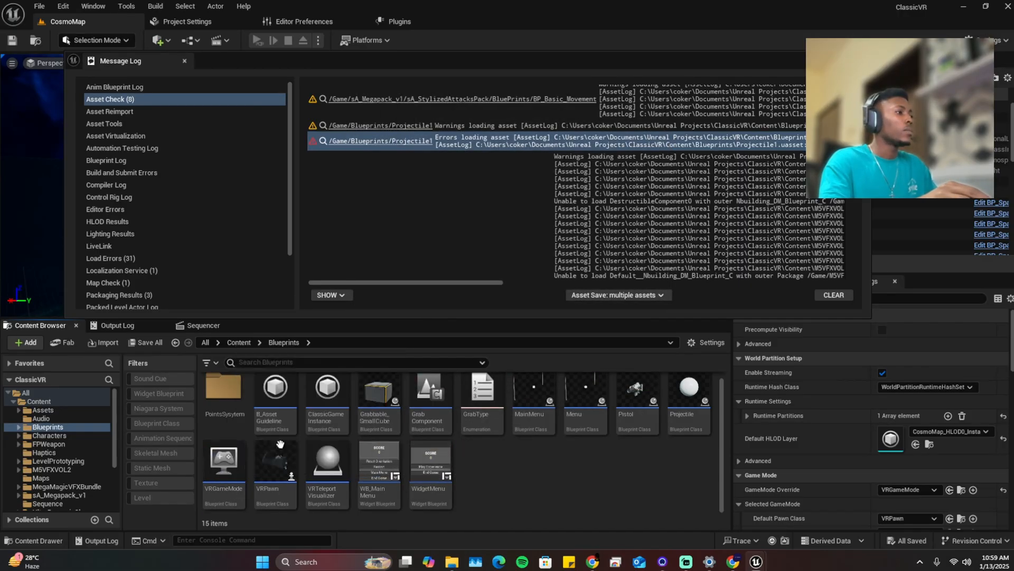
- Open the flagged BP_Basic_Movement blueprint, review its warnings and save it
click(406, 125)
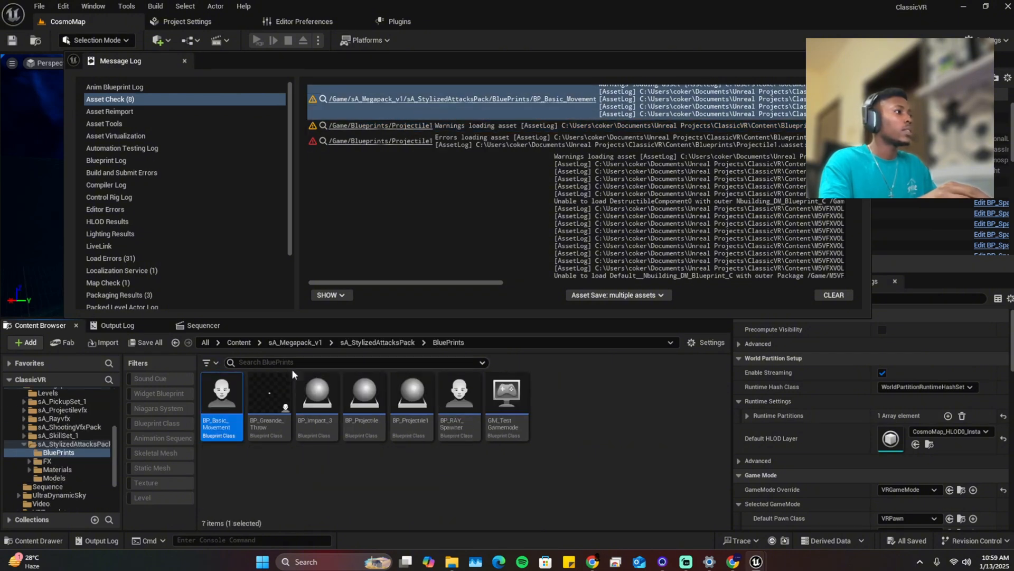
double_click(222, 392)
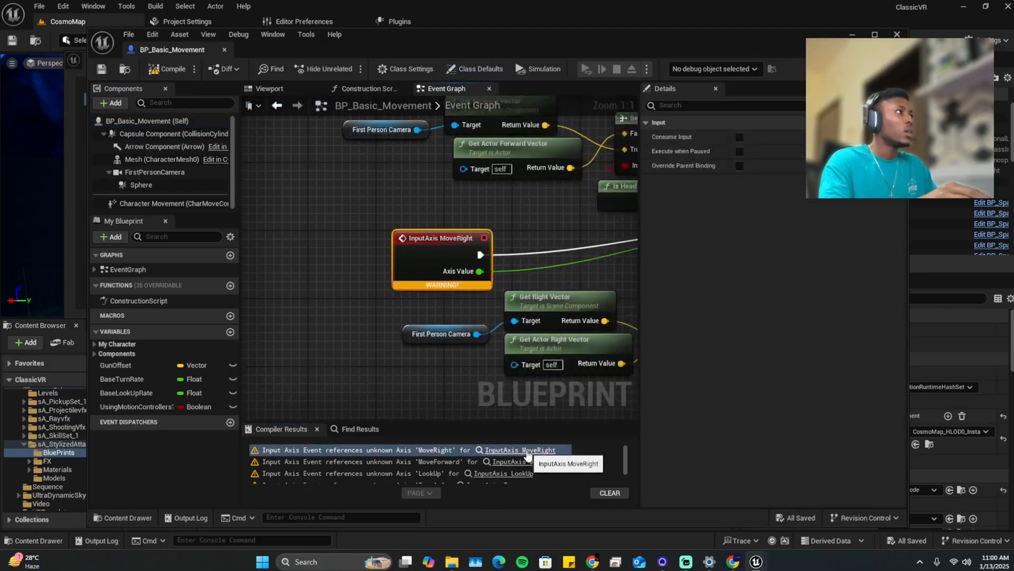
scroll(down, 3)
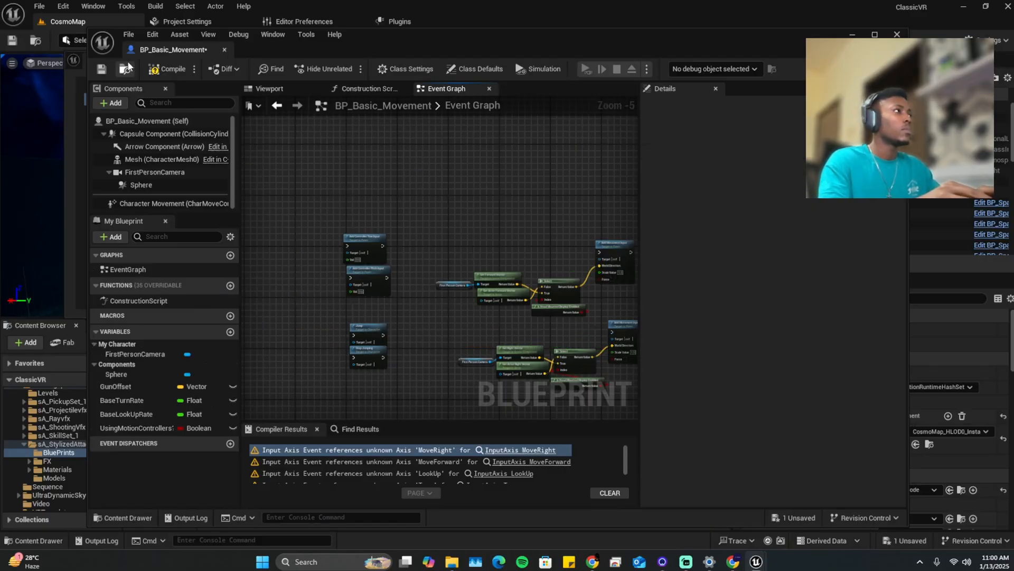
click(101, 70)
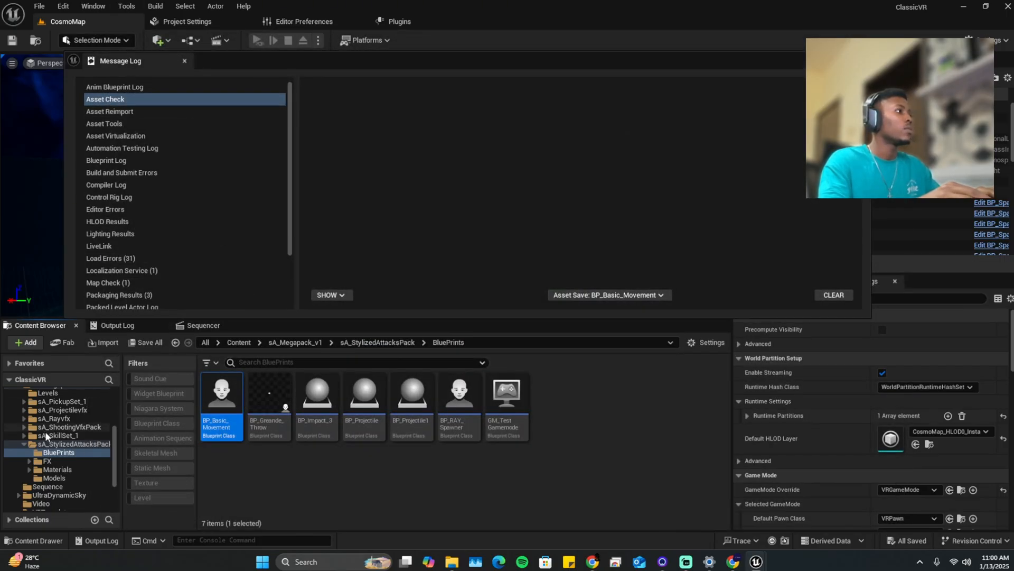
- Validate all assets in the Content folder again and return to the Content Browser
right_click(37, 401)
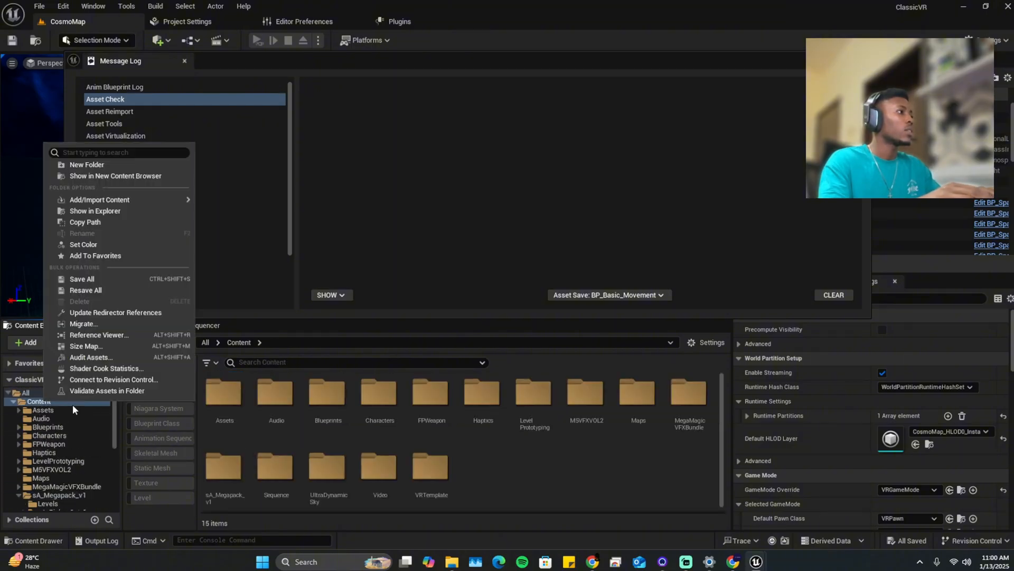
click(106, 391)
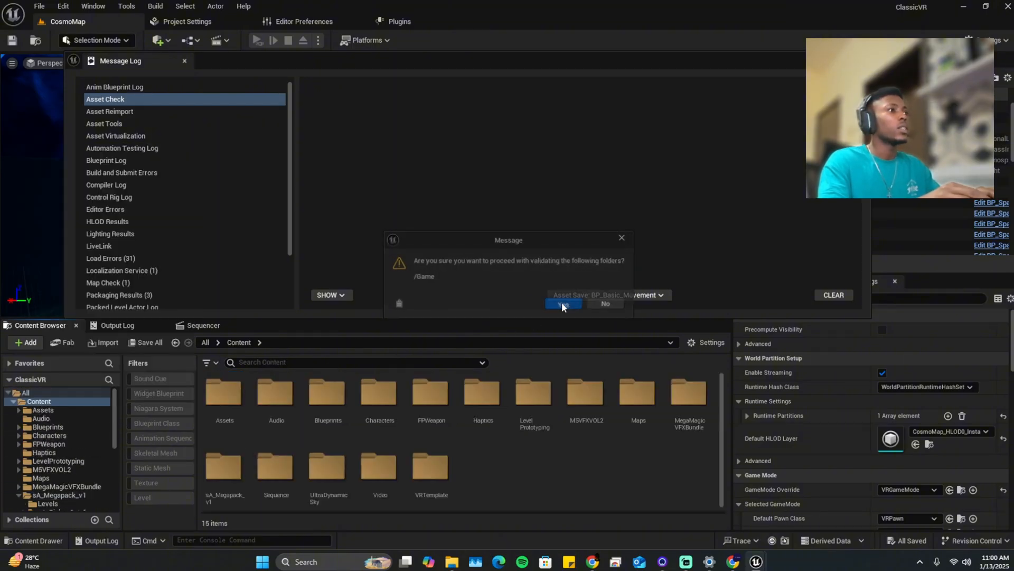
click(563, 304)
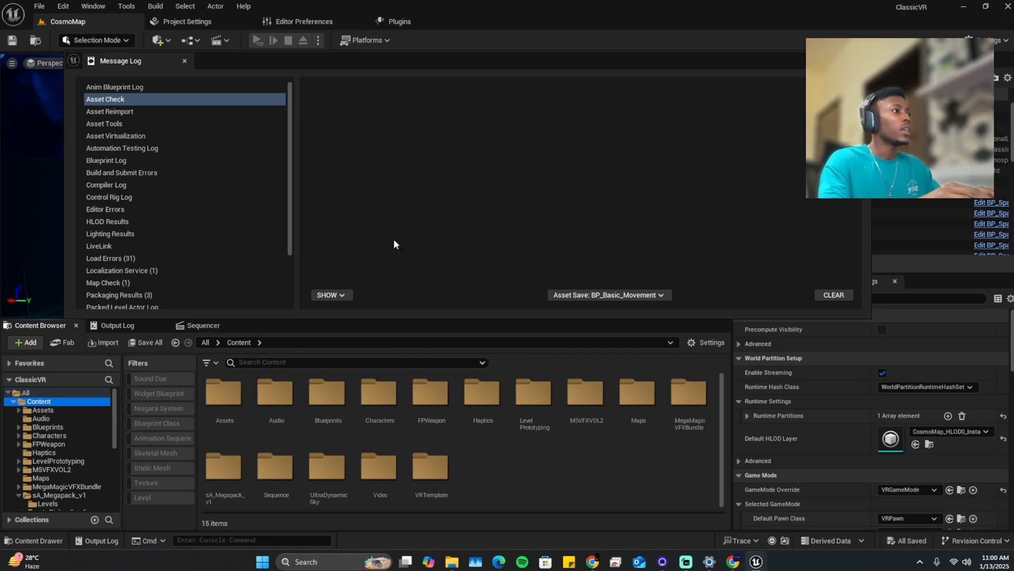
click(332, 295)
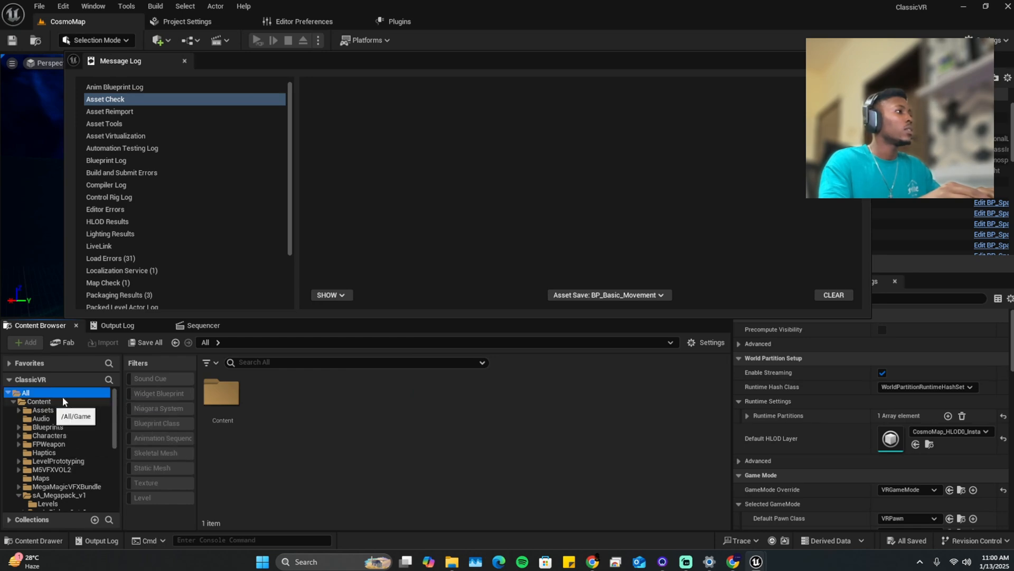
click(366, 41)
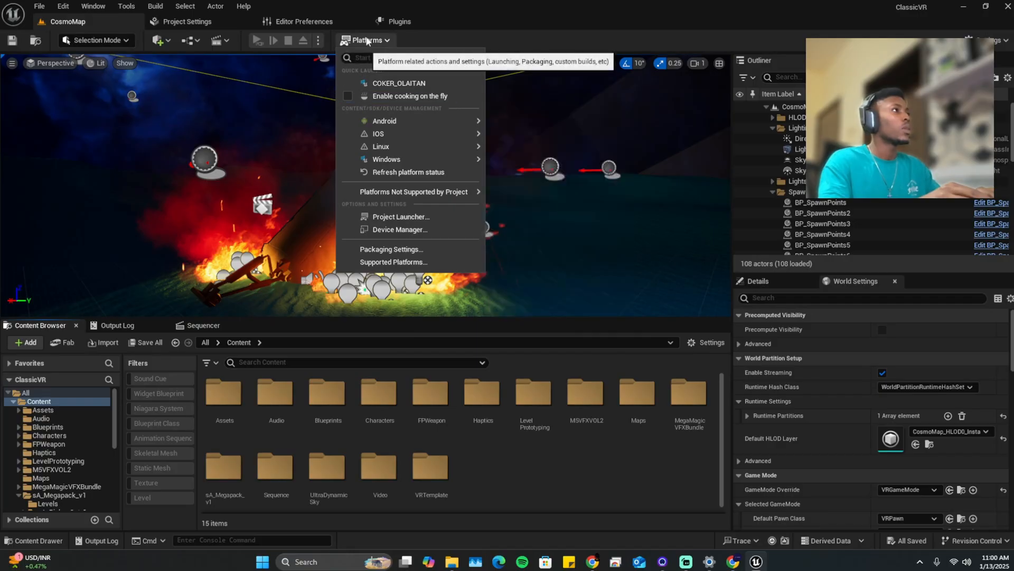
- Package the project for Android (ASTC) and watch the build tasks in the output log
click(543, 150)
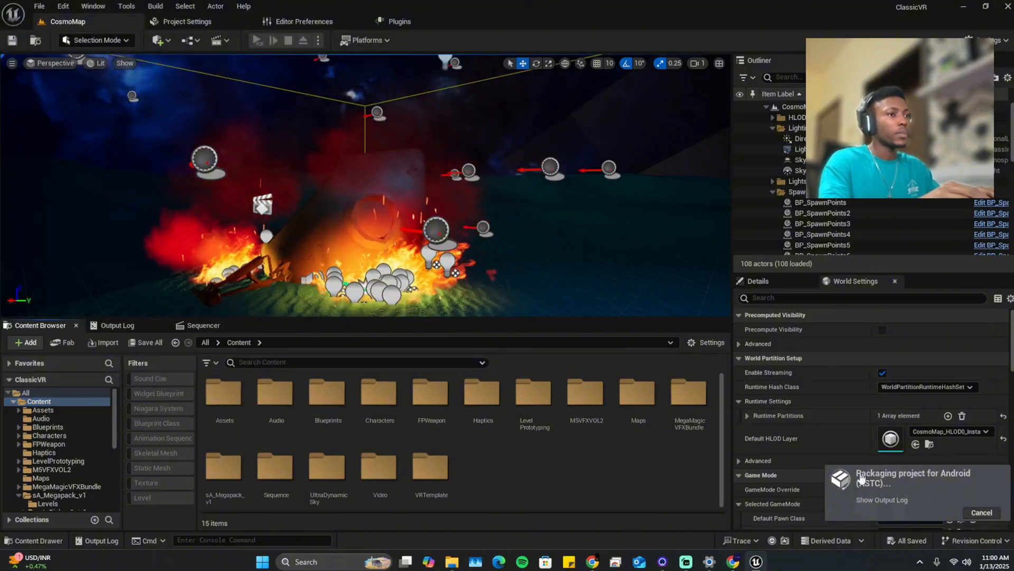
click(118, 326)
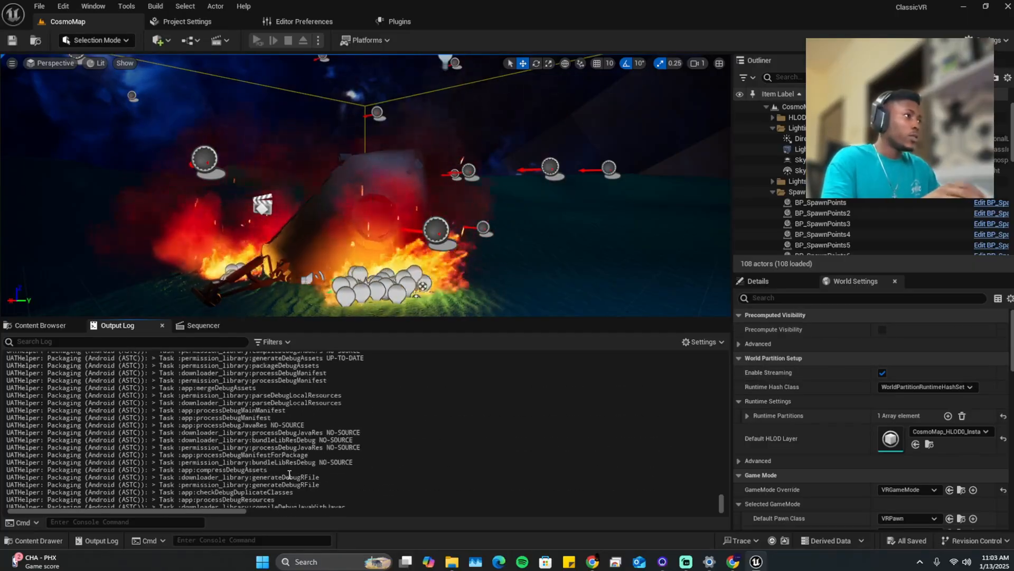
scroll(down, 3)
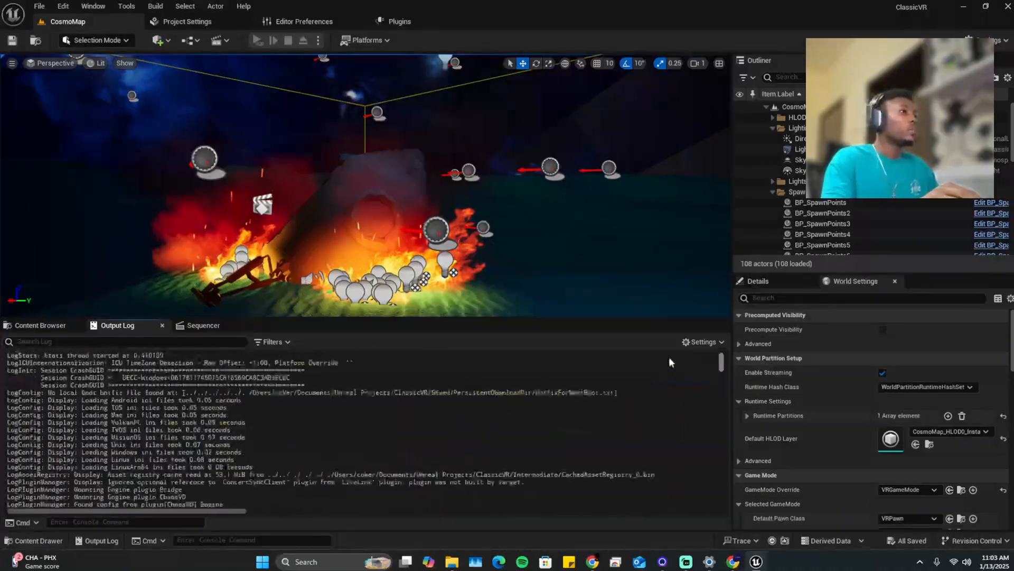
click(40, 325)
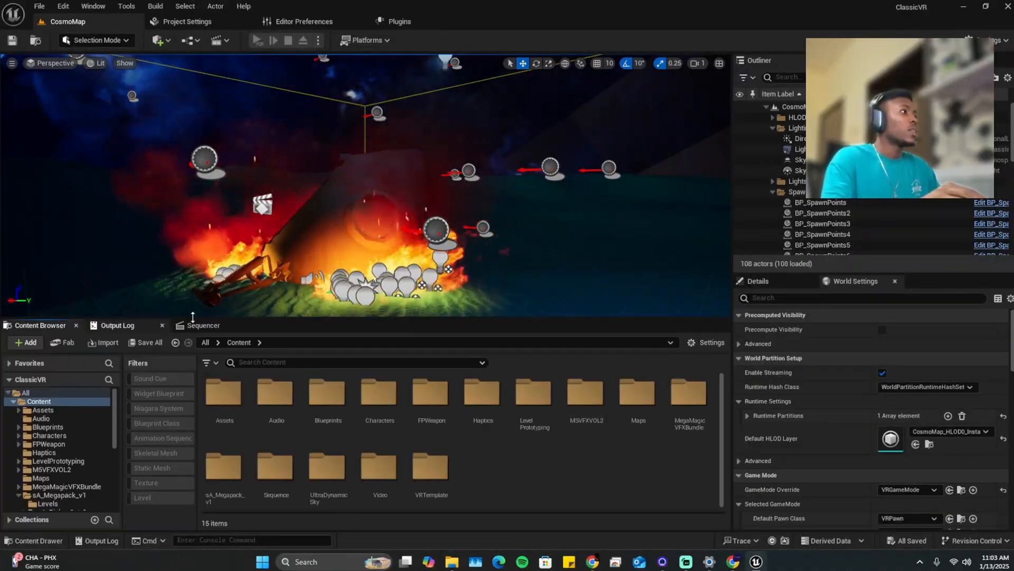